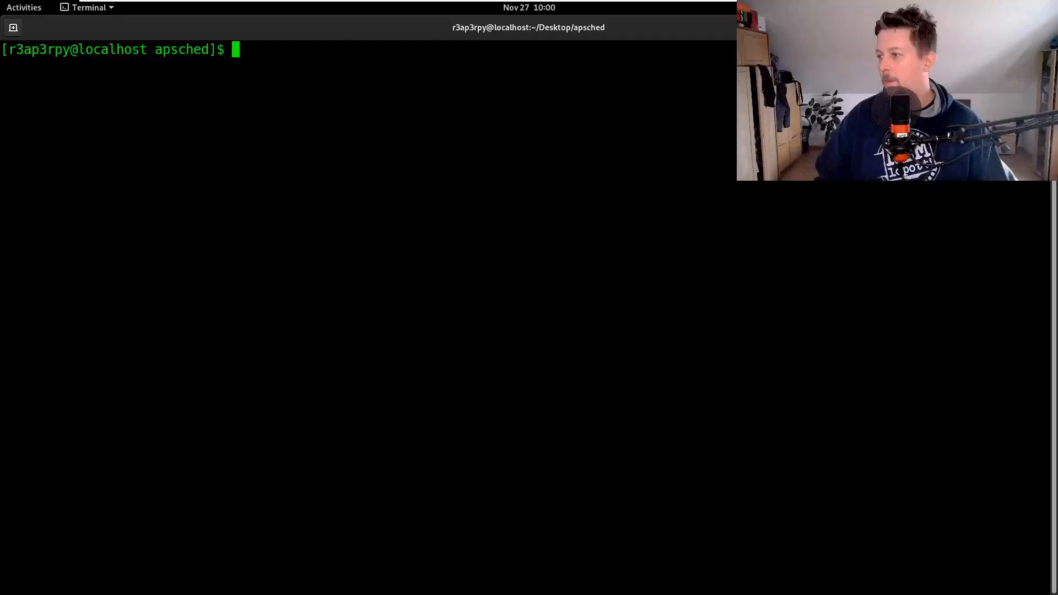
mouse_move(508, 149)
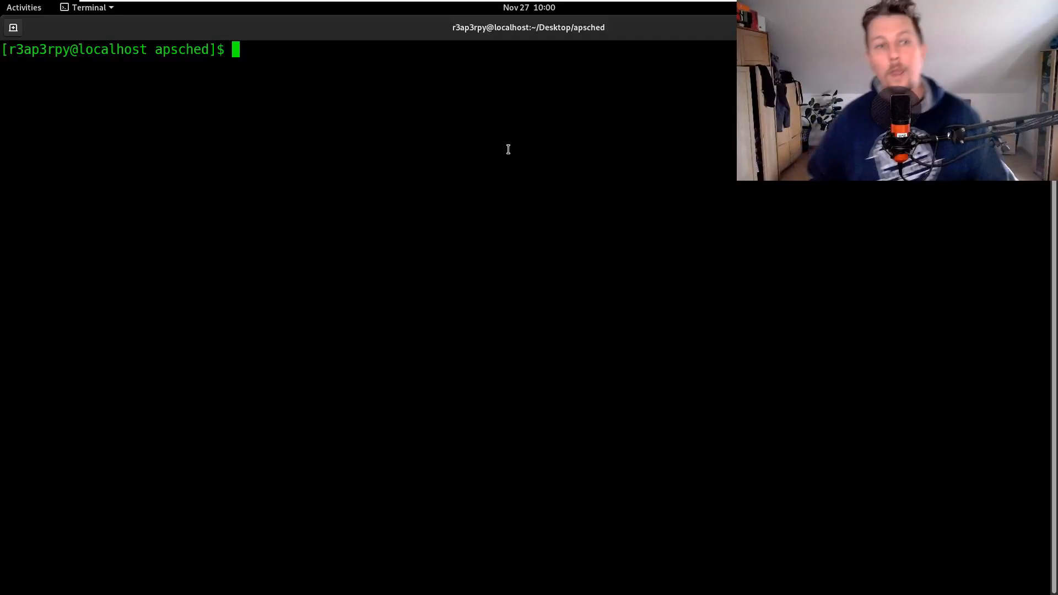
mouse_move(699, 236)
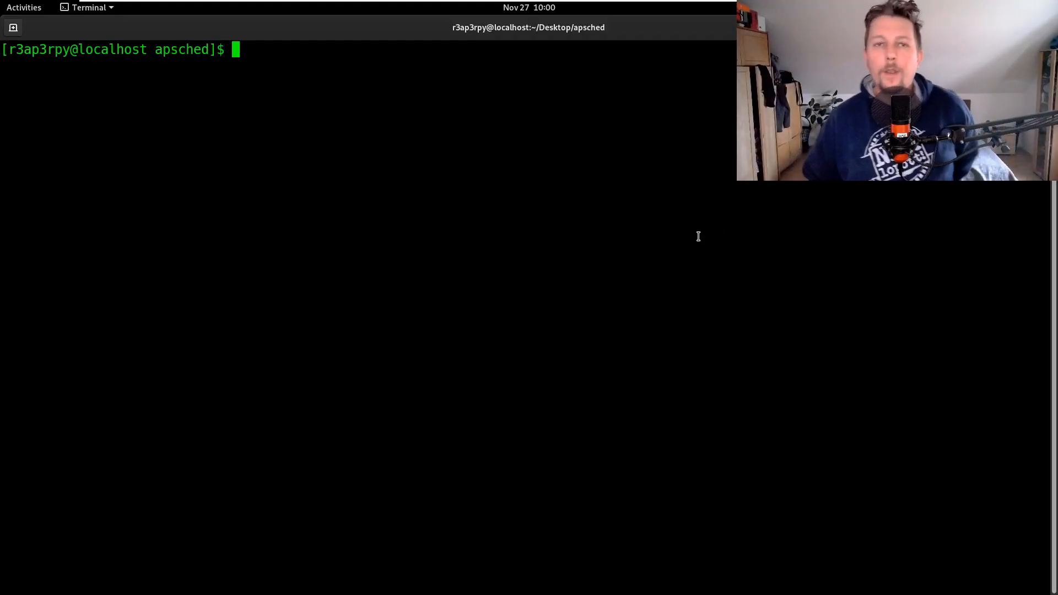
mouse_move(648, 282)
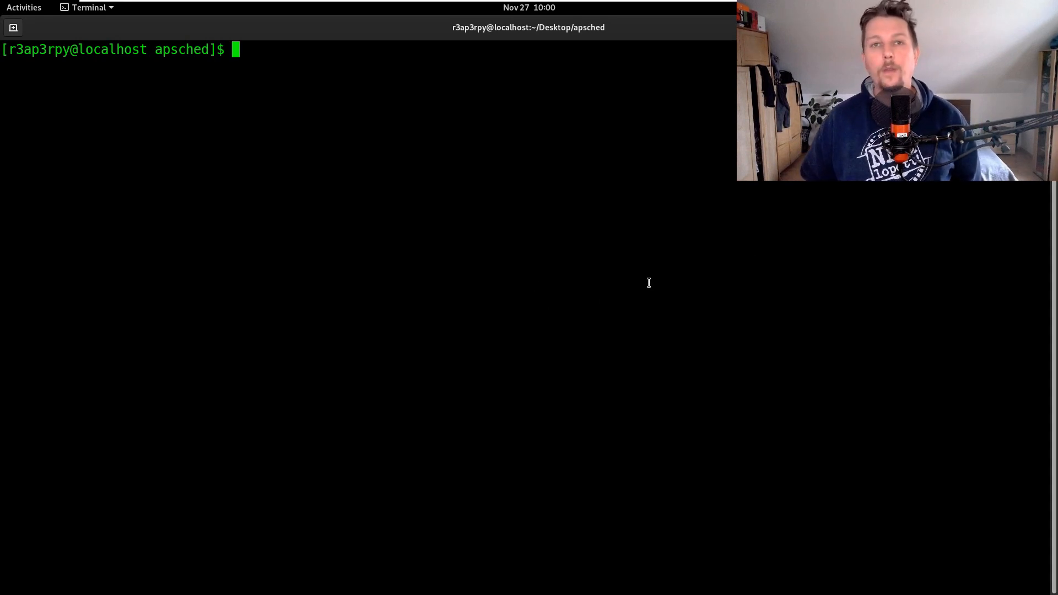
mouse_move(613, 281)
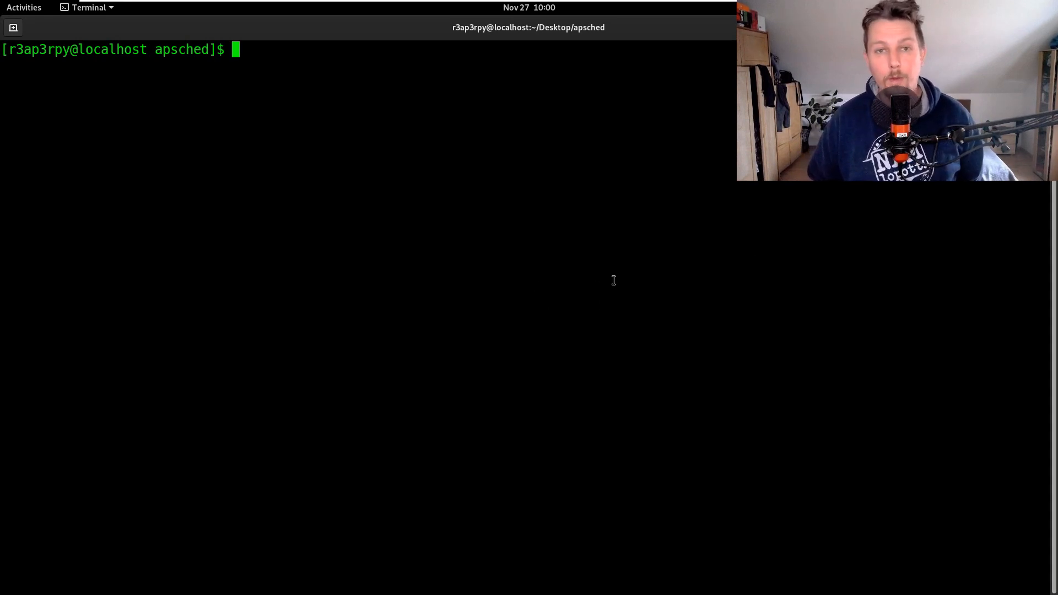
mouse_move(674, 231)
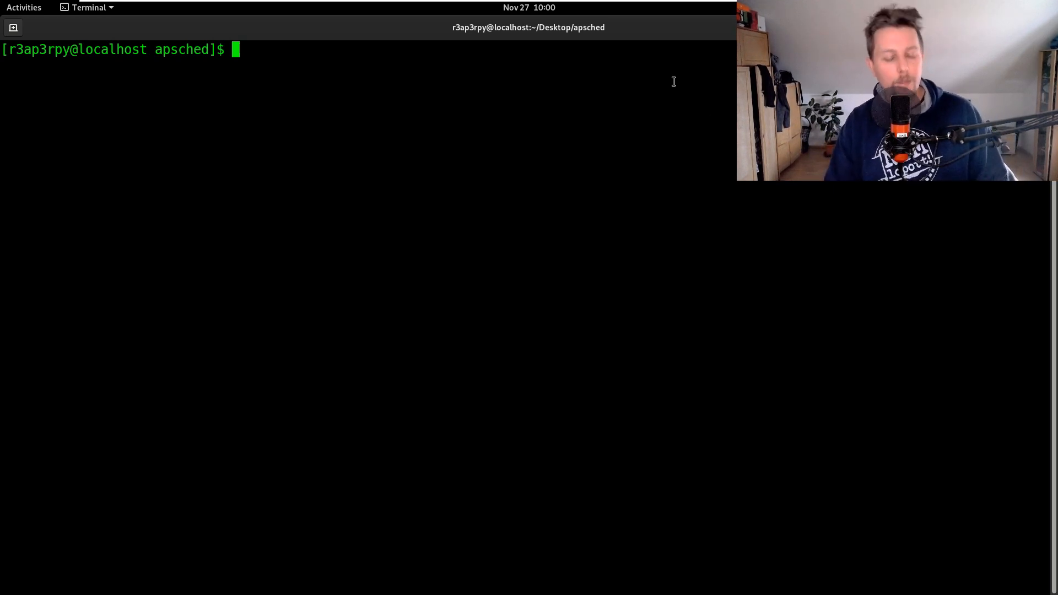
Remove the old redis files from the apsched folder and clear the listing.
text(rm -re)
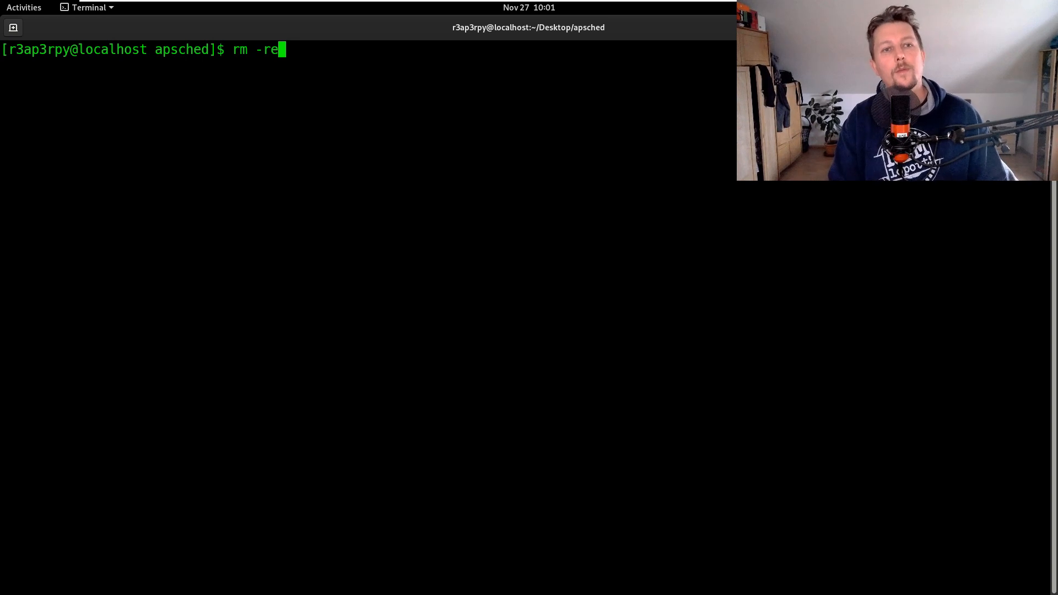
text(redis)
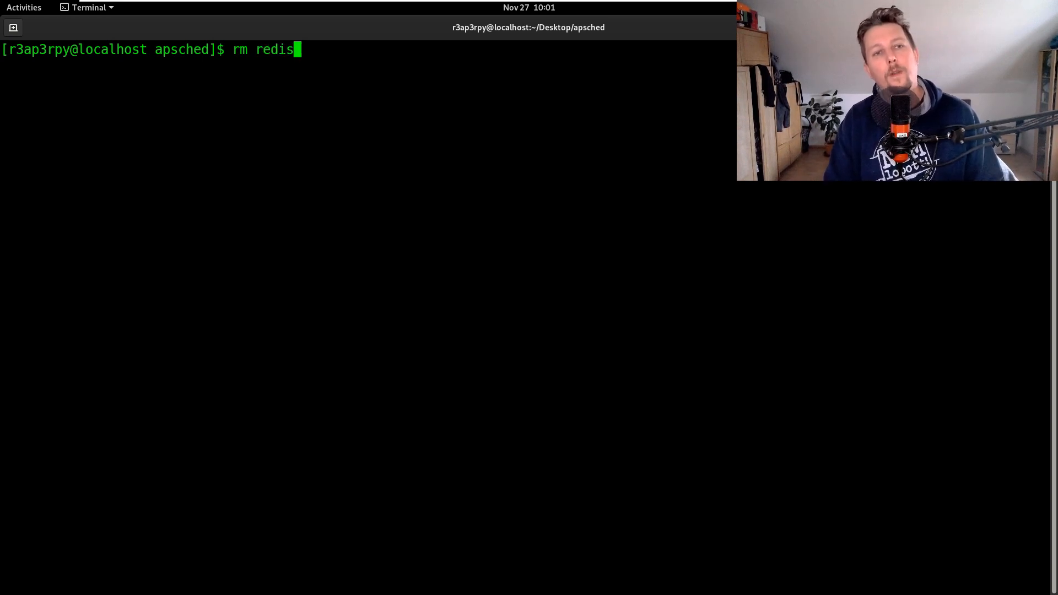
key(Return)
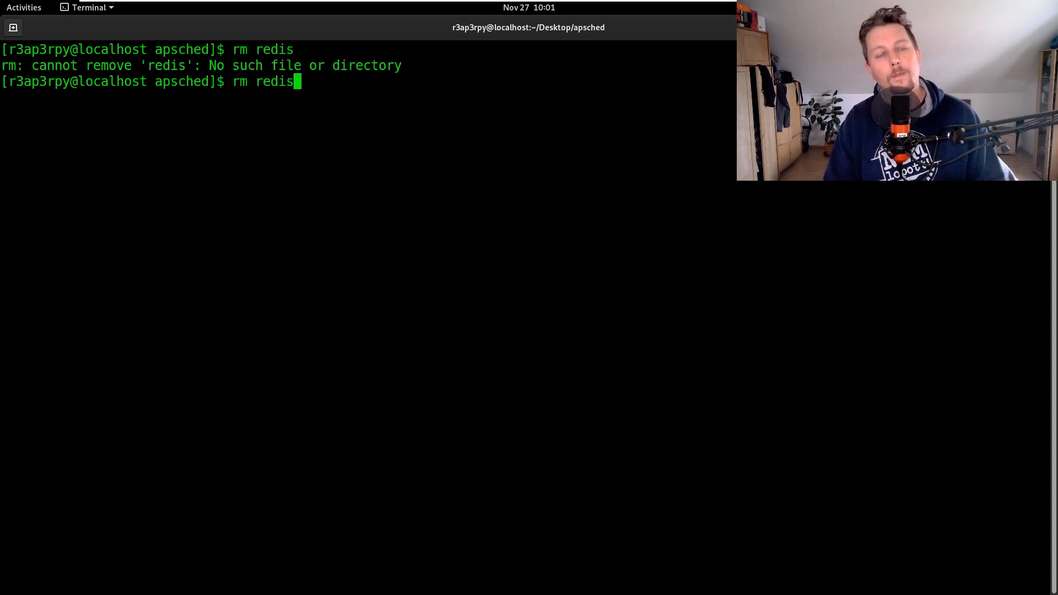
text(cl)
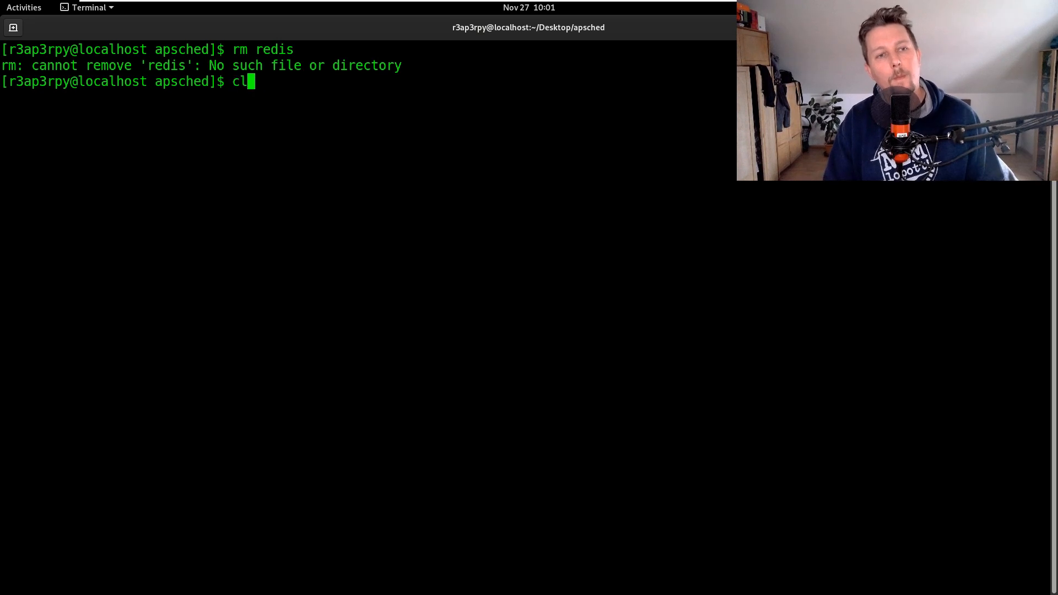
key(Return)
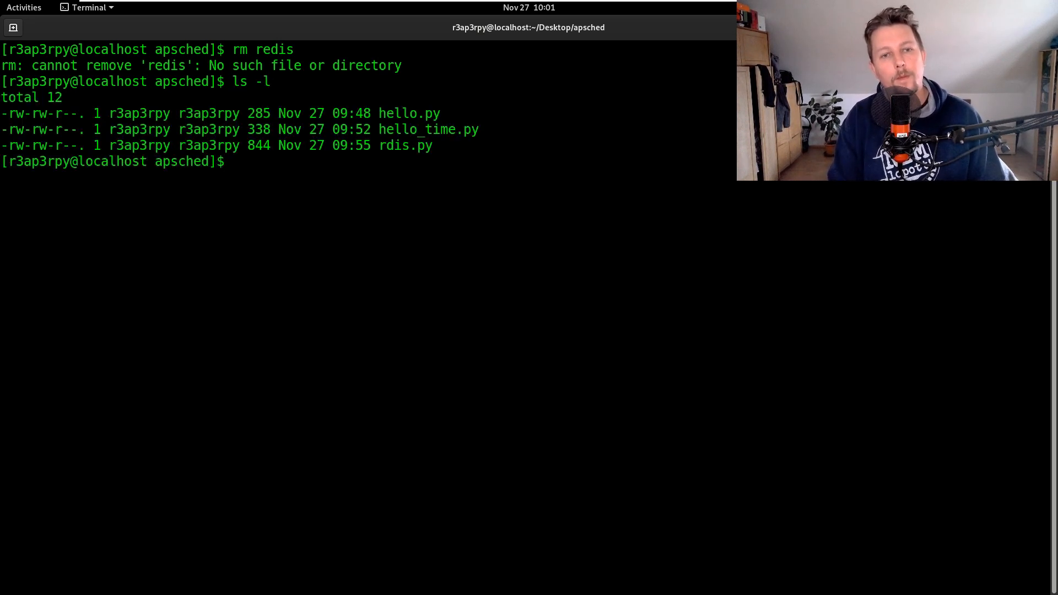
text(rm -f)
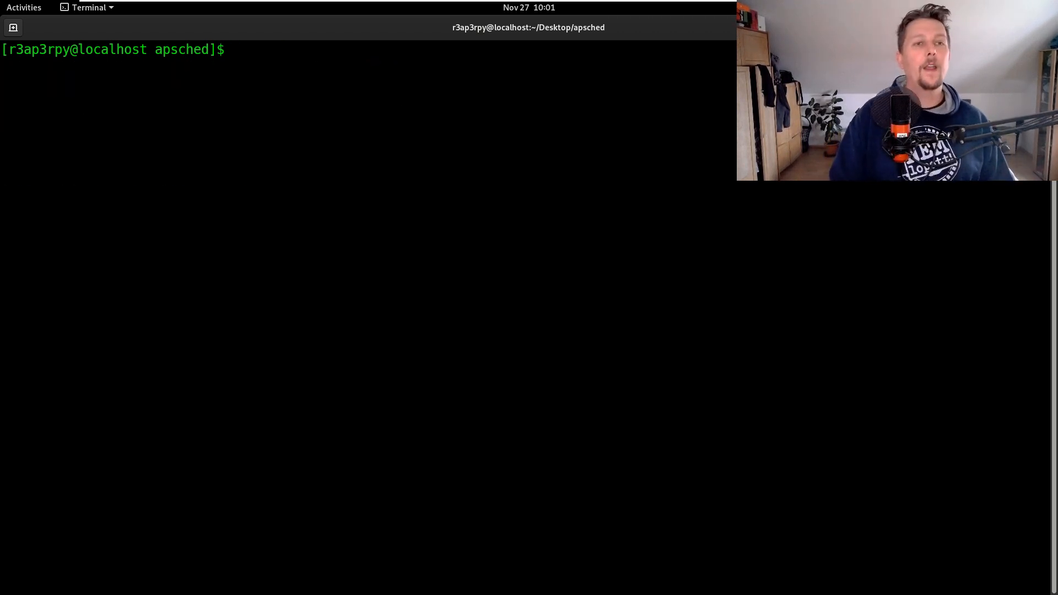
Confirm redis is installed via pip --user, then install the Redis server with sudo yum install redis -y.
text(pip instal)
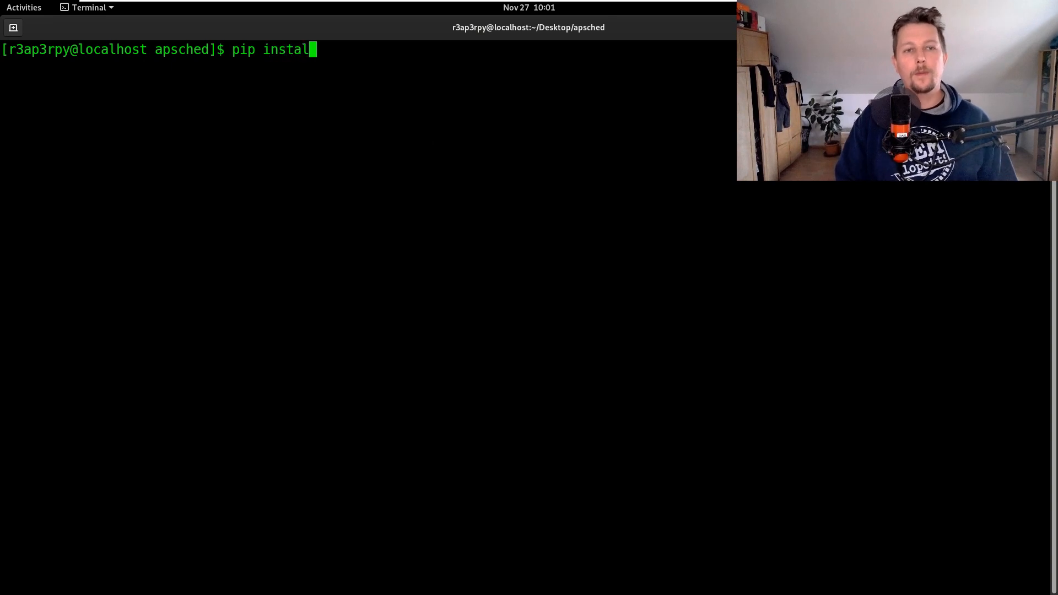
text(--user redi)
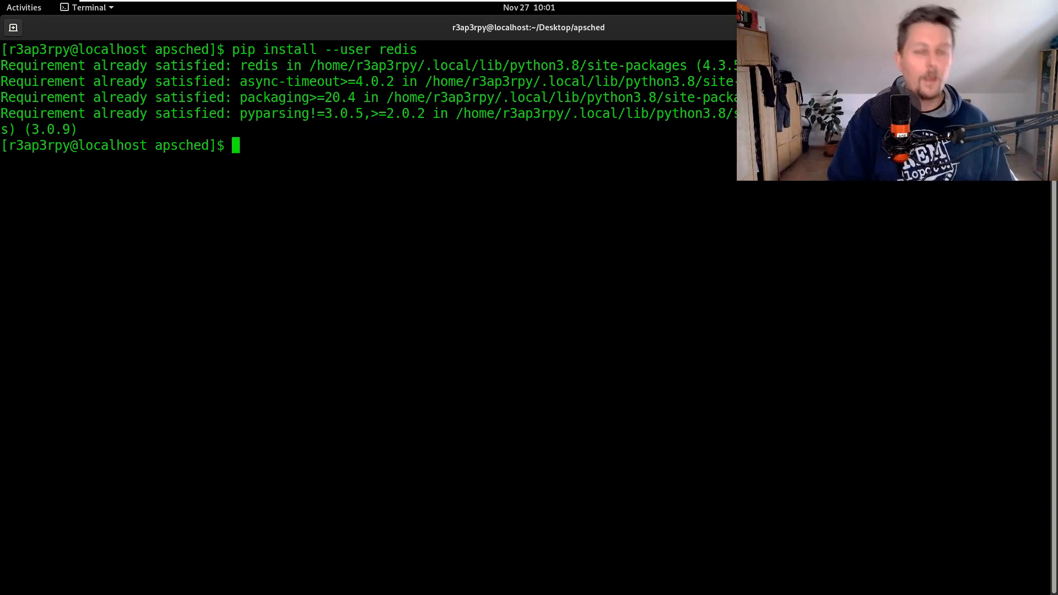
text(sudo yum install redis)
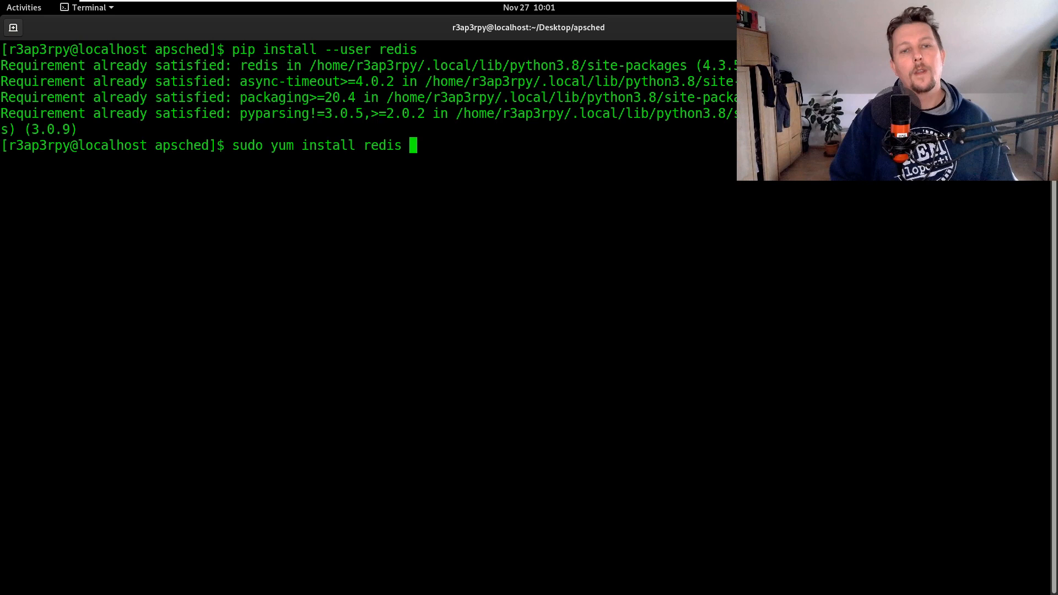
text(-y)
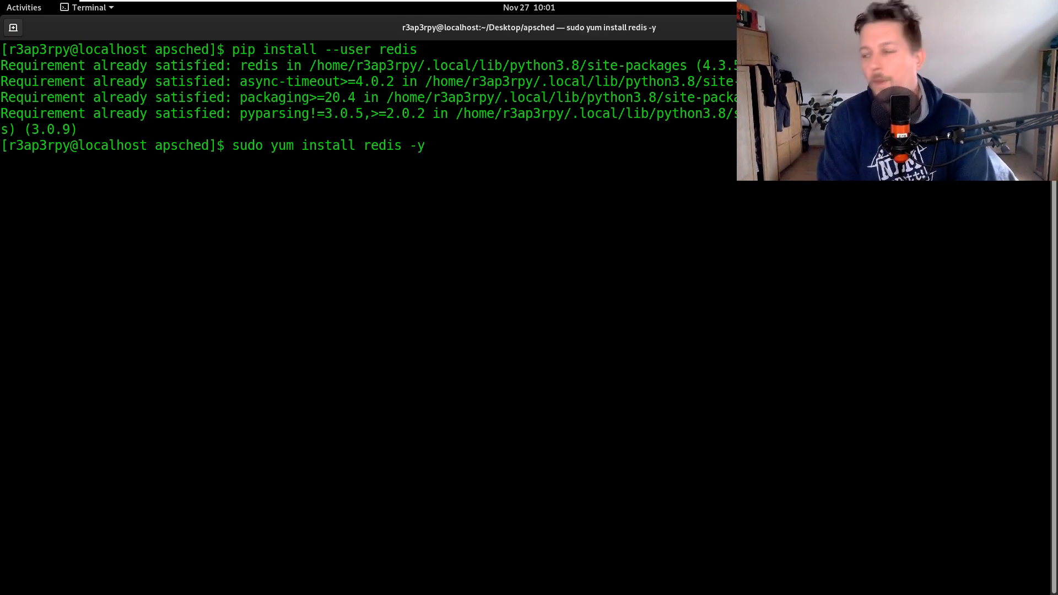
key(Return)
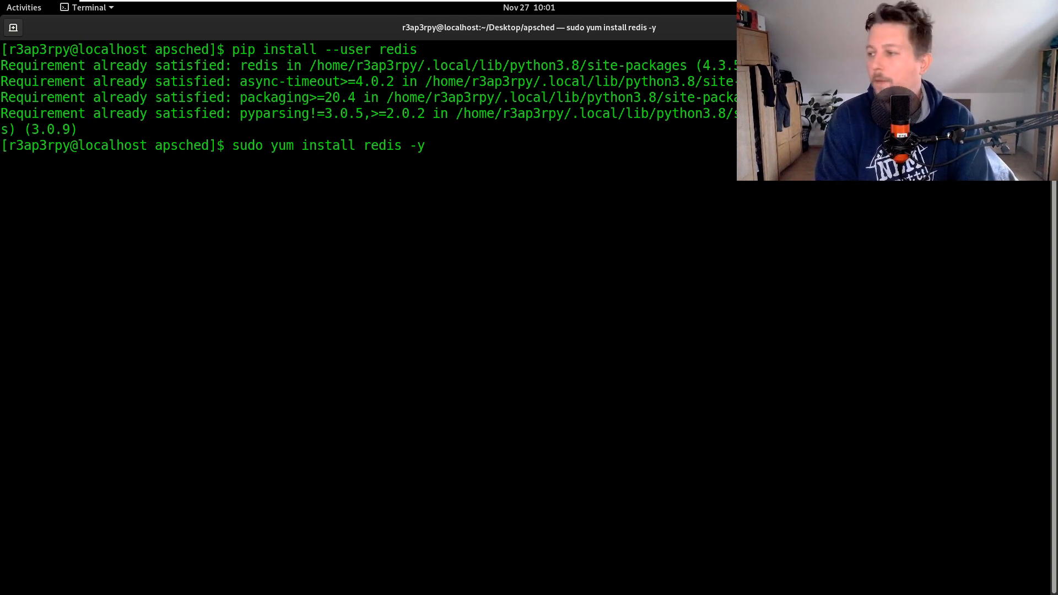
key(Return)
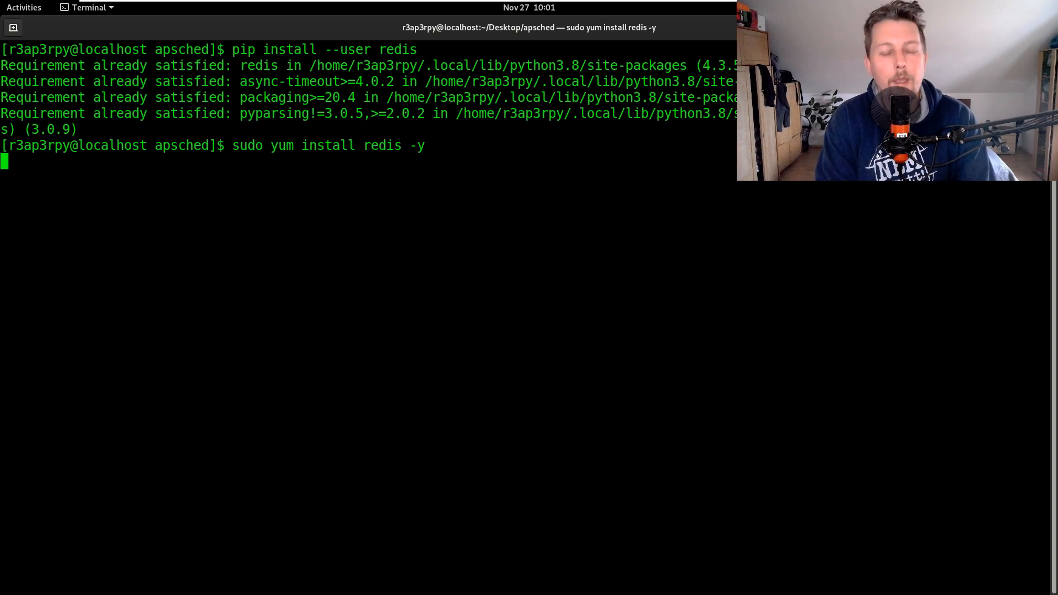
key(Return)
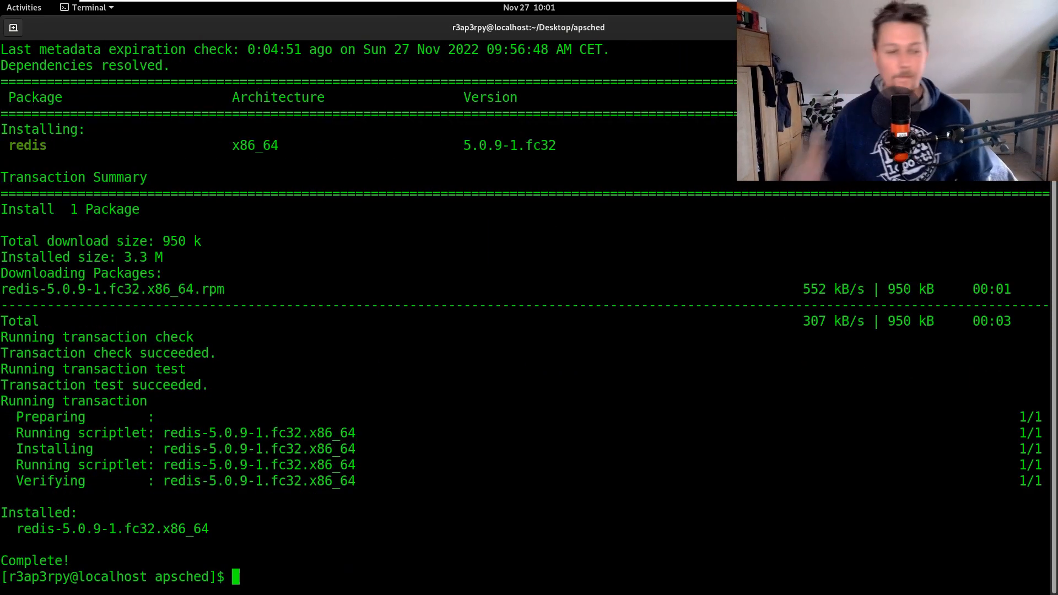
Start the redis service and enable it at boot with sudo systemctl.
text(sudo)
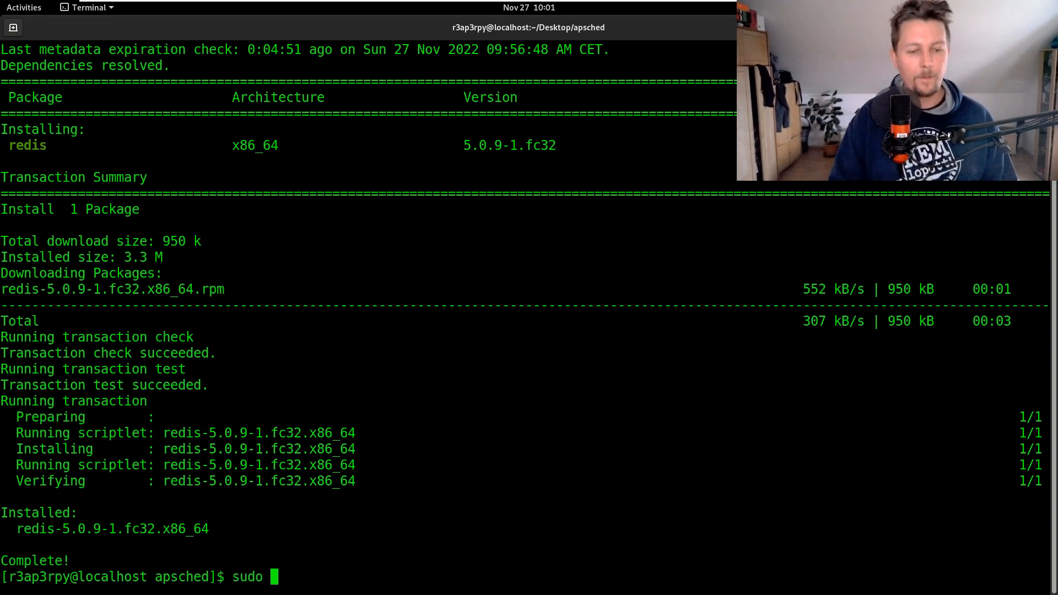
text(systemctl)
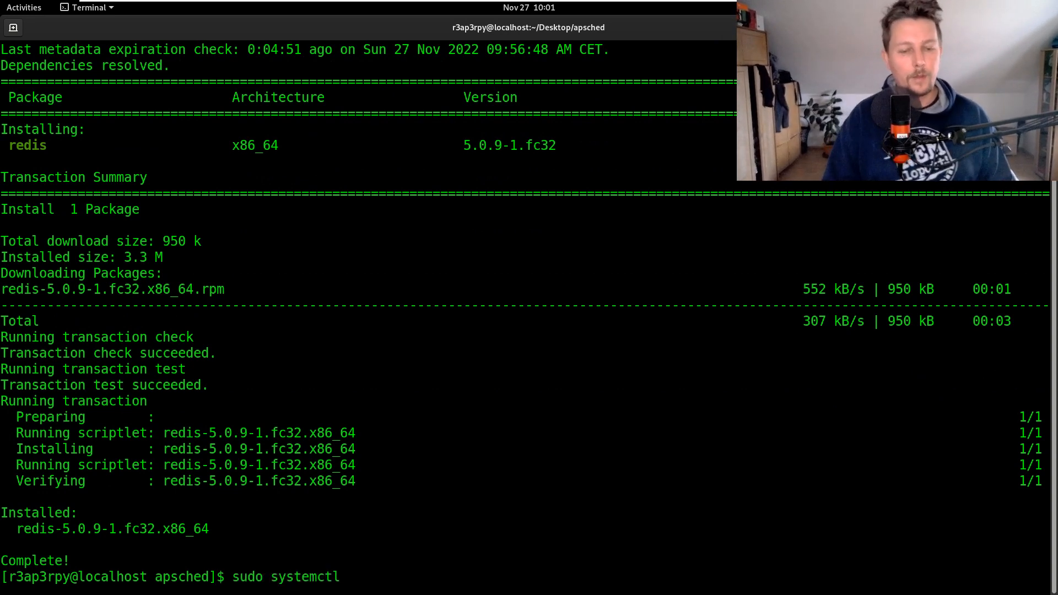
key(Return)
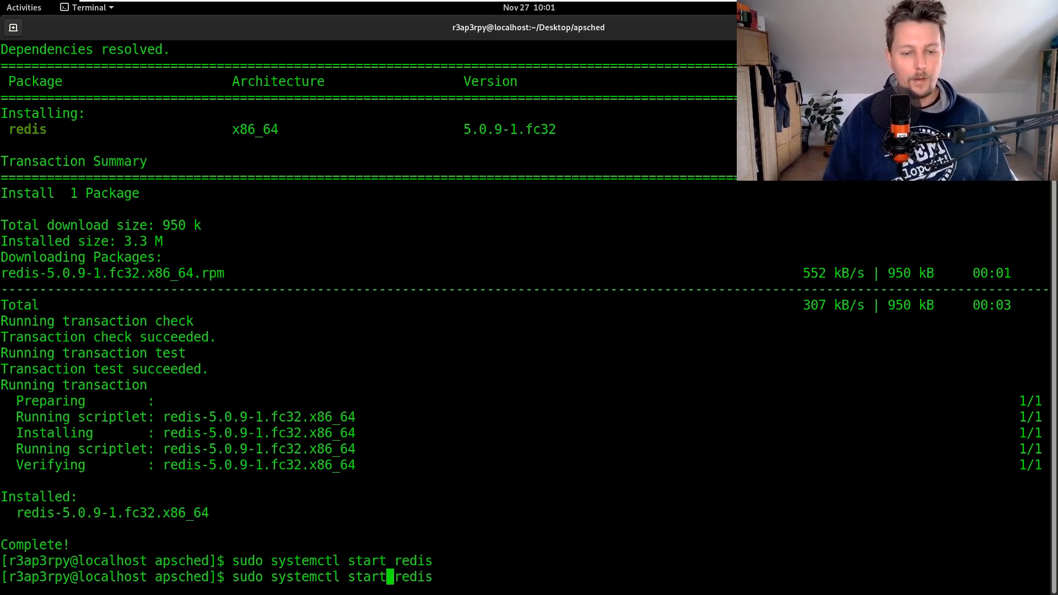
text(enable)
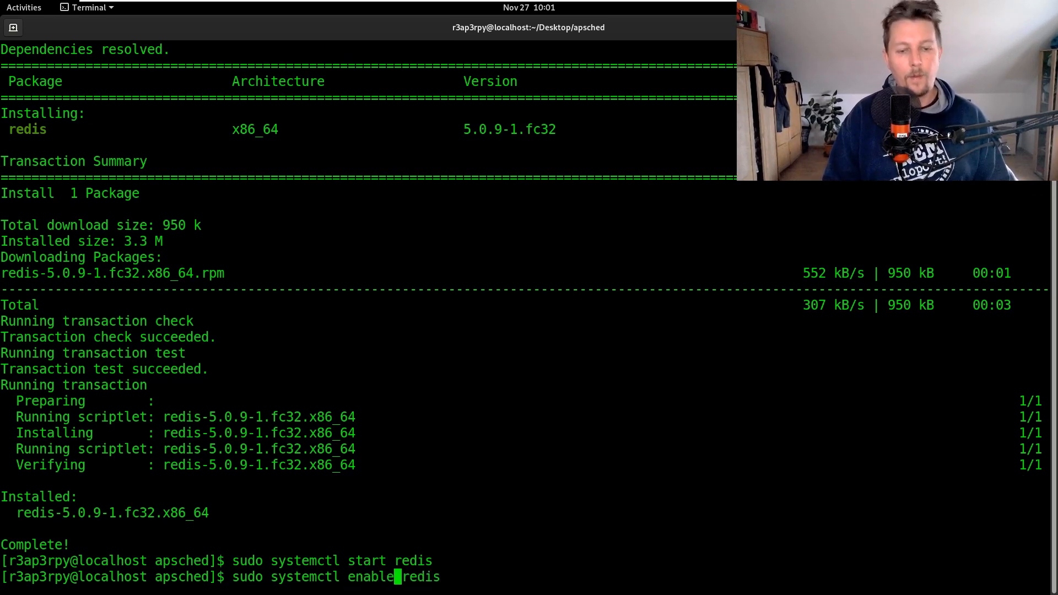
key(Return)
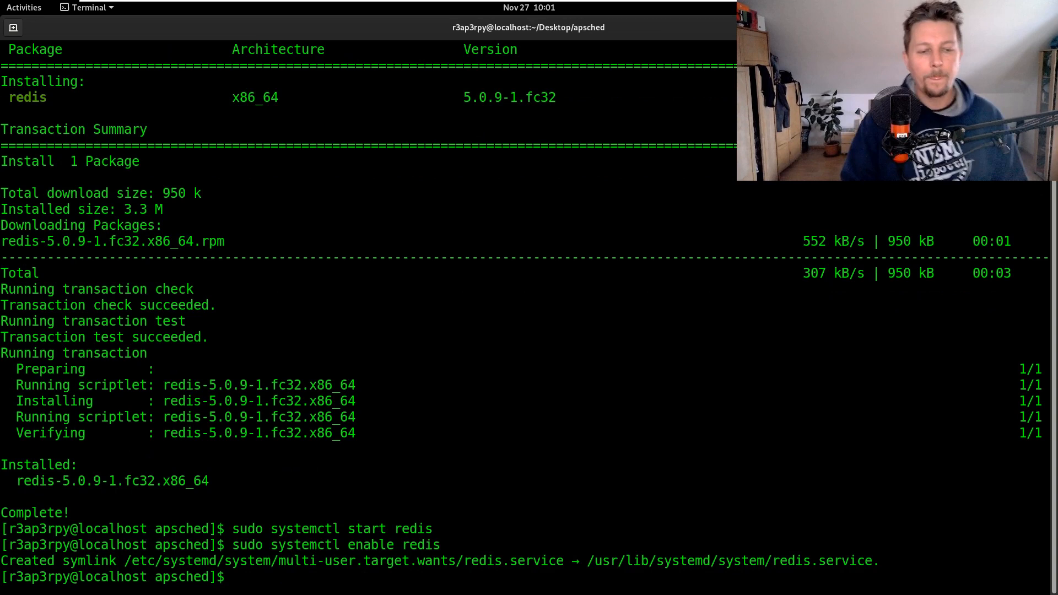
Begin the sudo vi /etc/redis.conf command to edit the Redis configuration.
text(su)
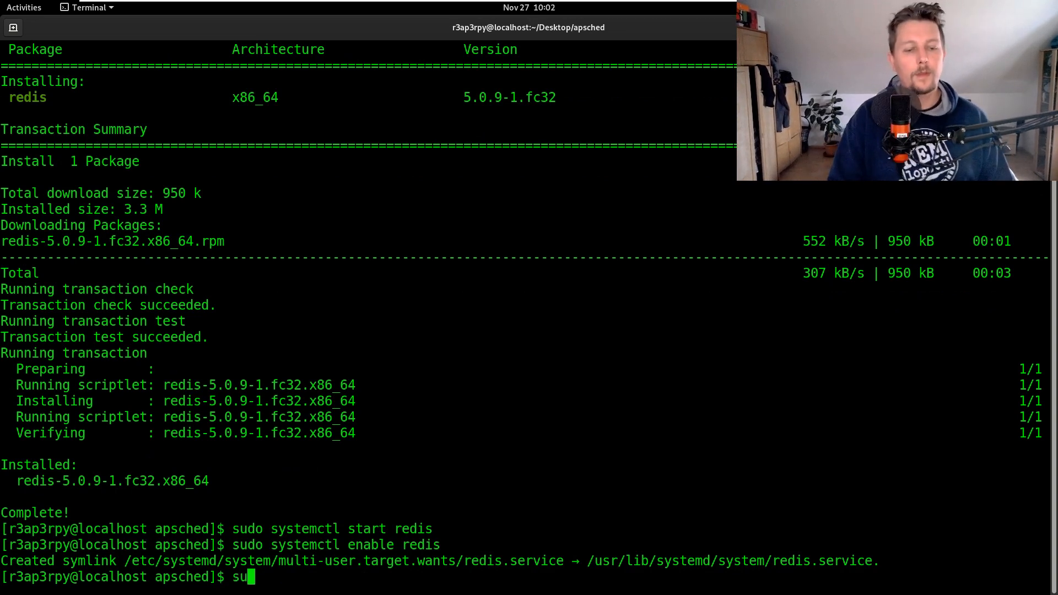
text(do vi /et)
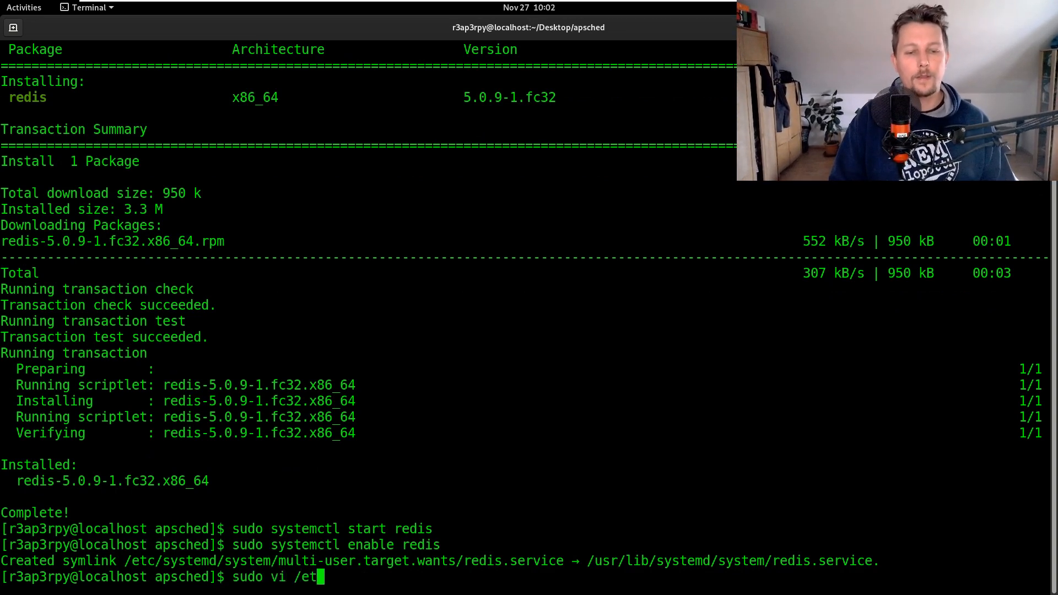
text(c/redis.co)
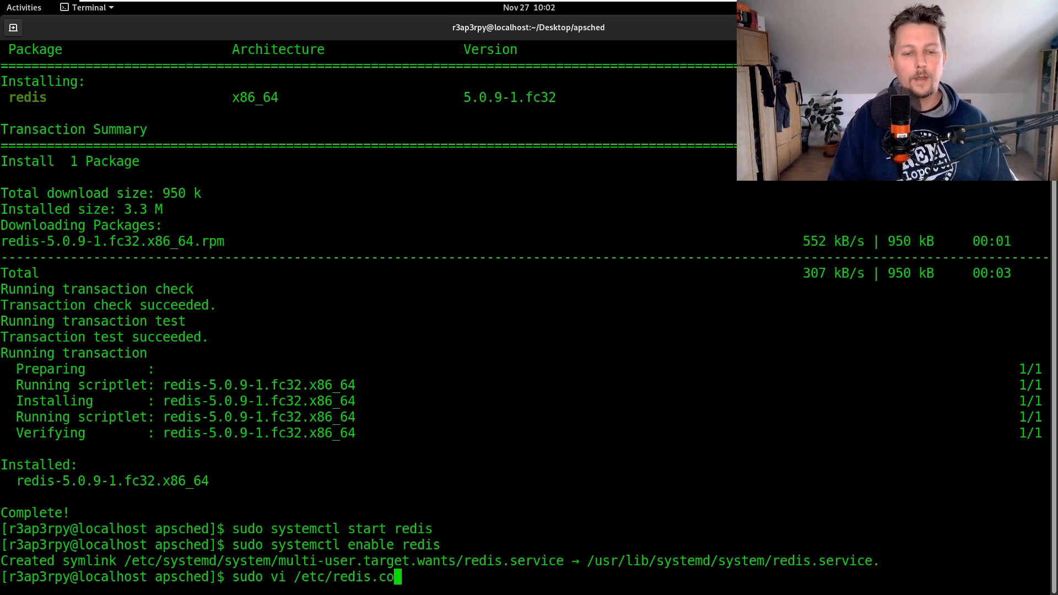
Set bind 0.0.0.0 under NETWORK in /etc/redis.conf and save with :wq!
key(Return)
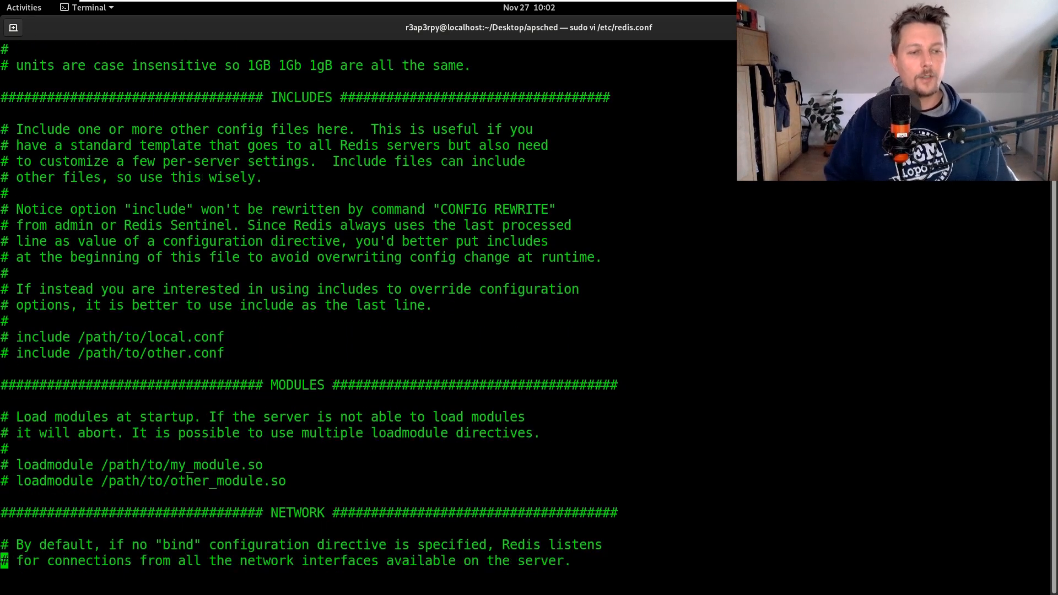
scroll(down, 3)
text(:wq)
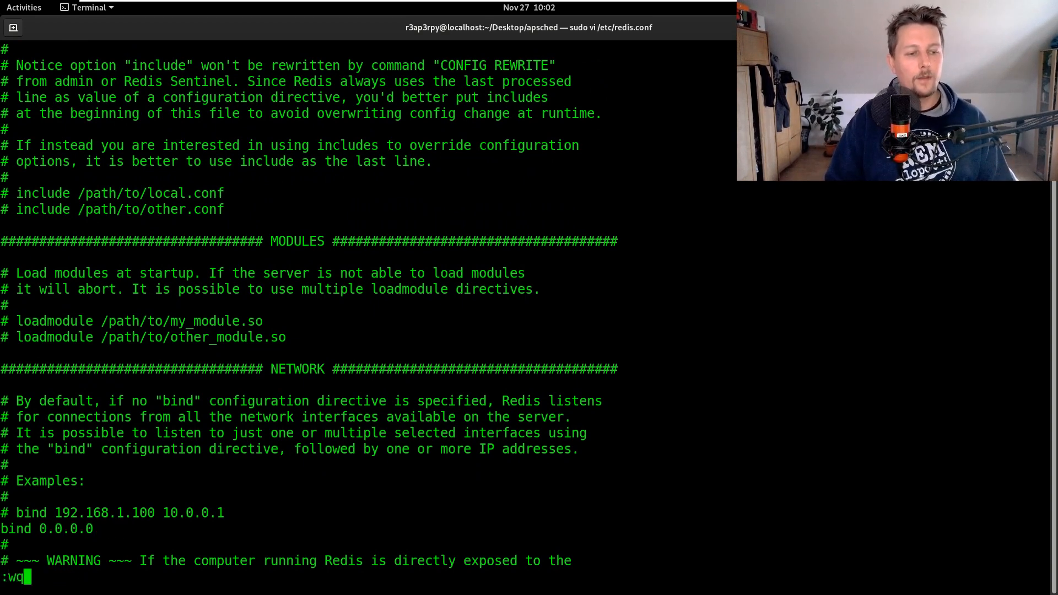
text(!)
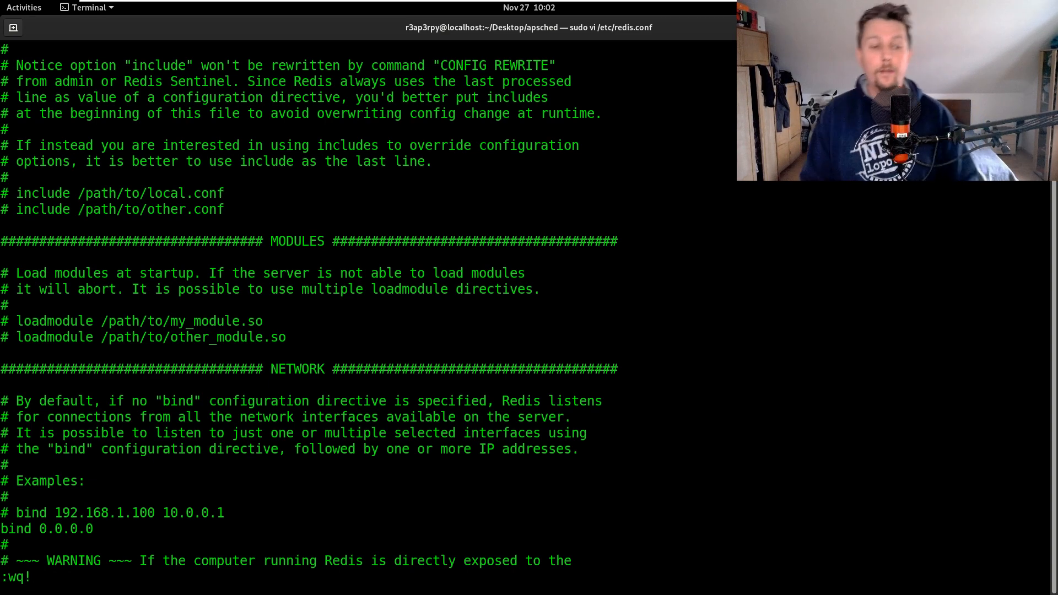
key(Return)
text(sudo systemctl)
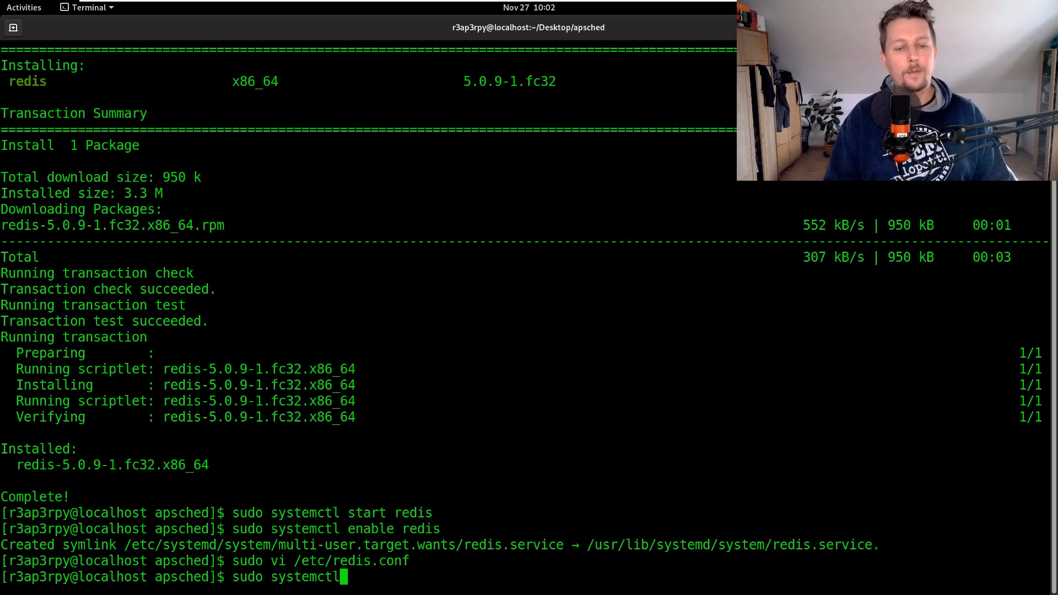
Restart Redis with sudo systemctl restart redis so the new config applies.
text(restart red)
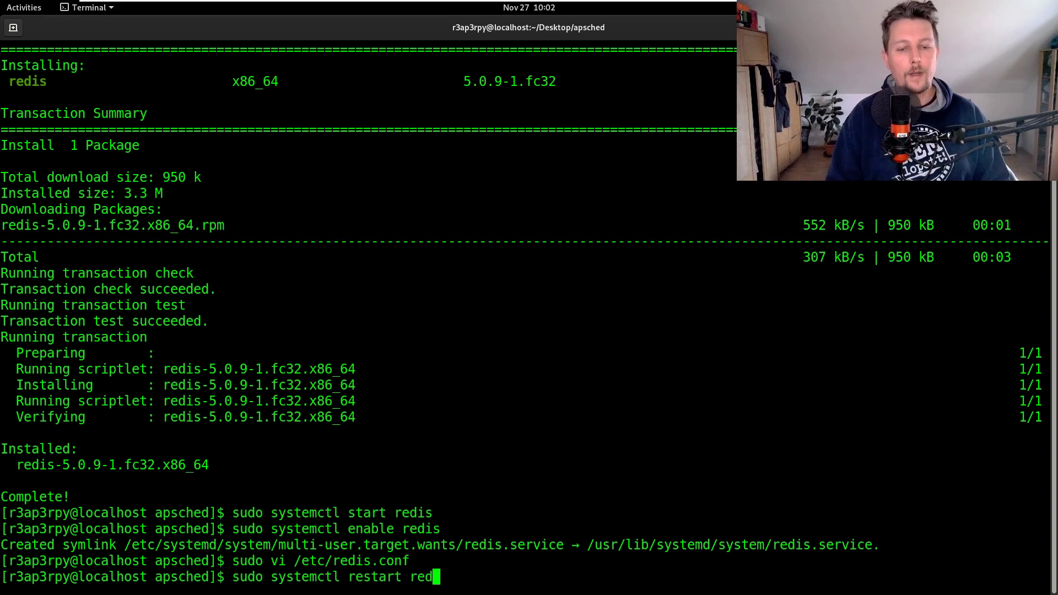
key(Return)
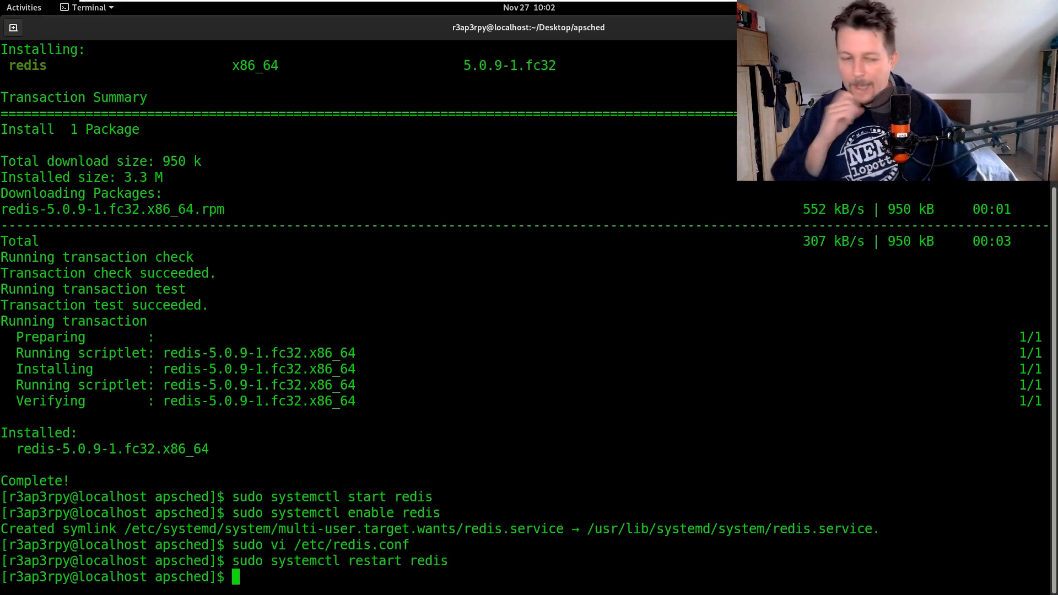
text(vi)
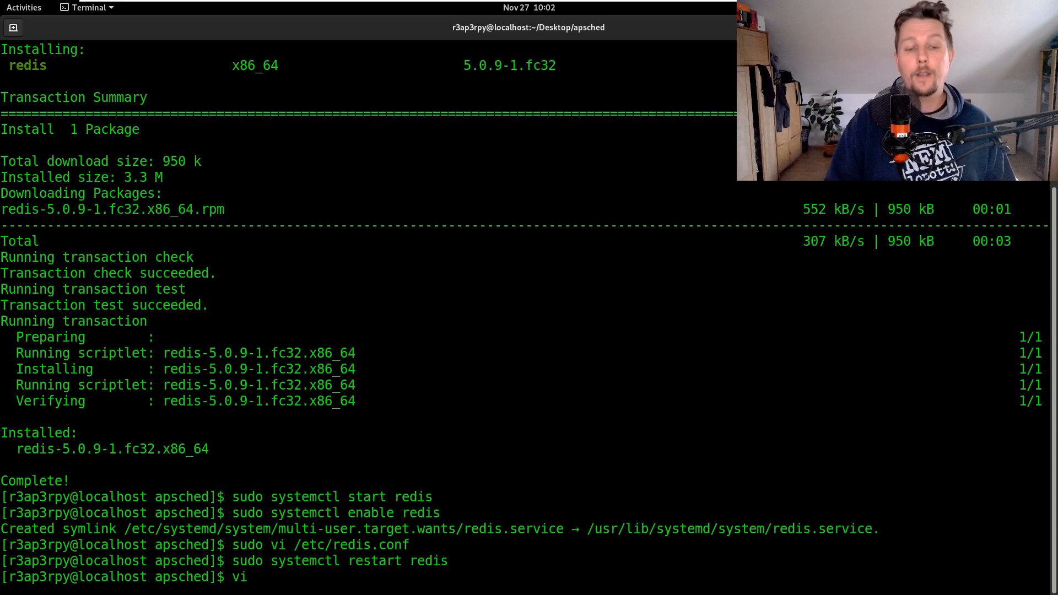
Open a new empty rdis.py file in vi.
text(rdis)
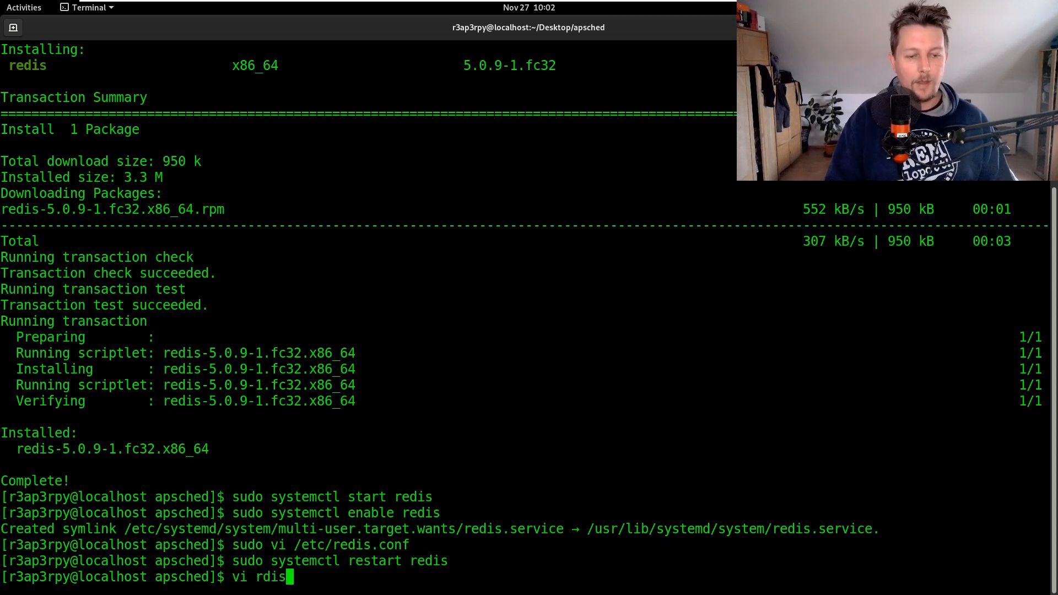
key(Return)
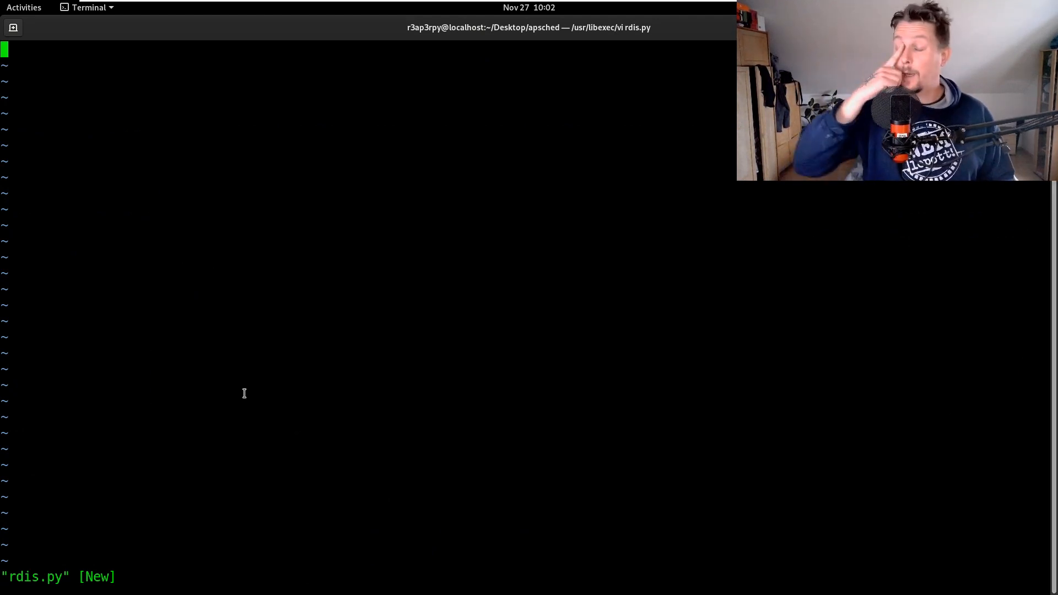
Add 'import sys, os' as the first line of rdis.py.
text(m)
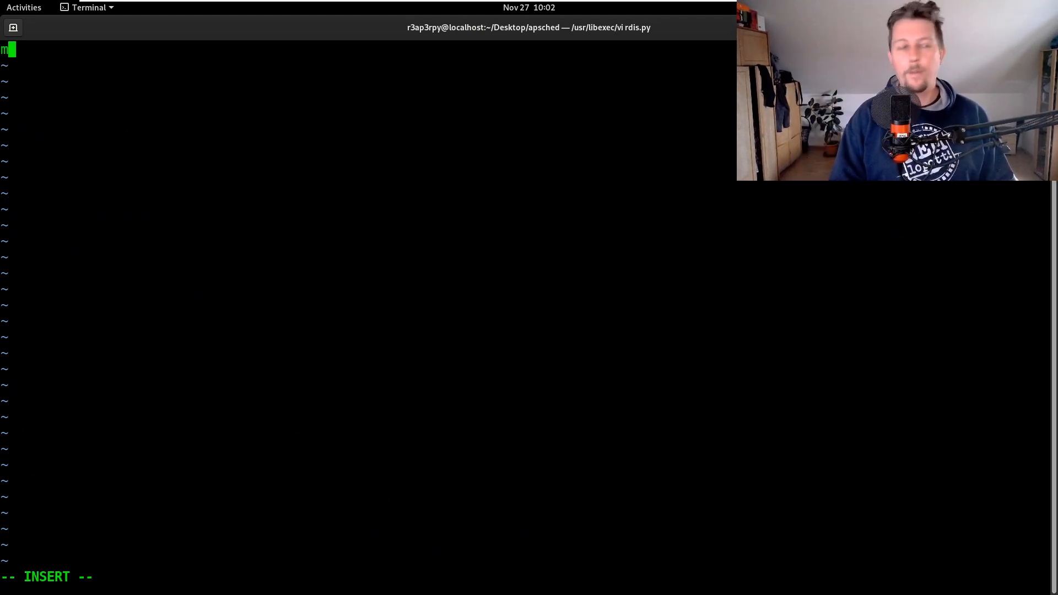
text(i)
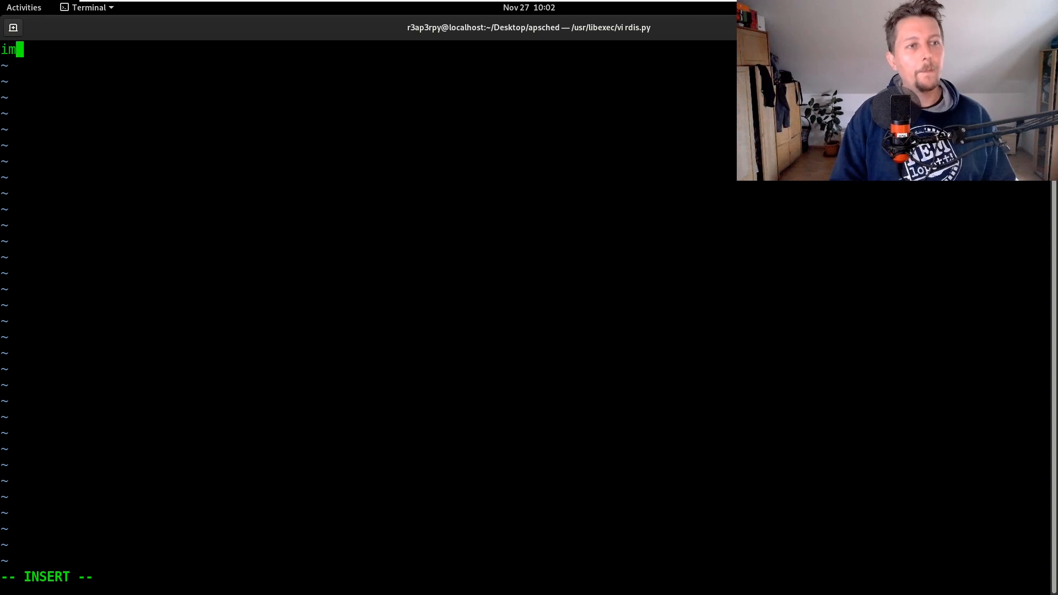
text(port sys)
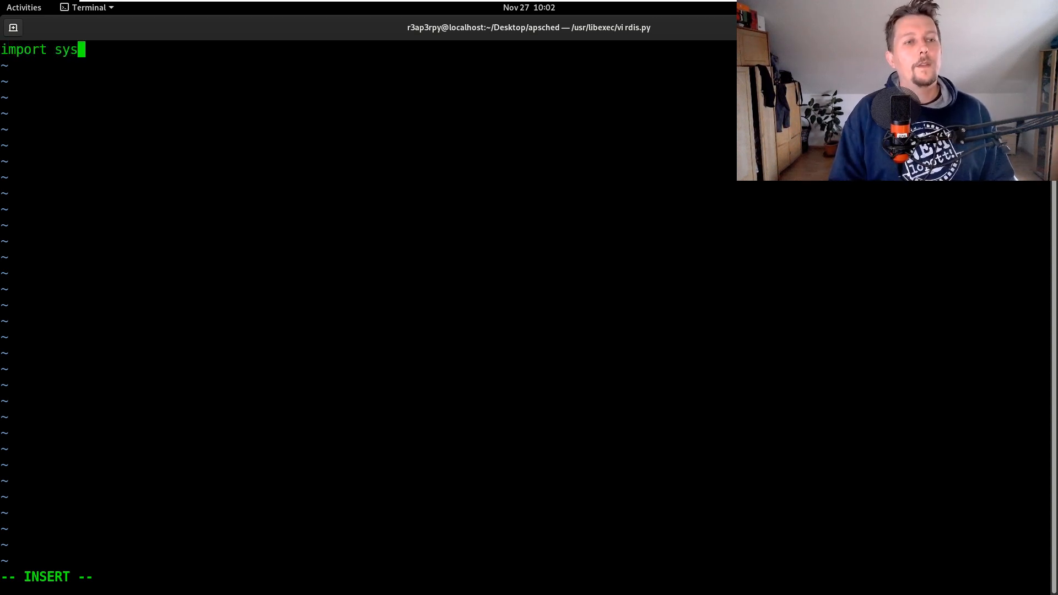
text(,or)
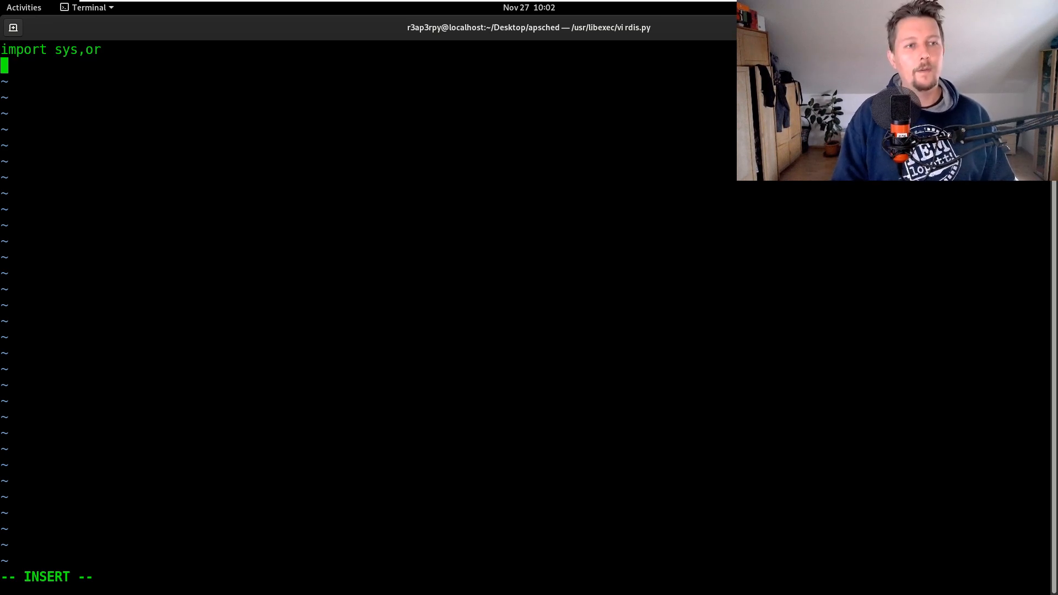
text(s)
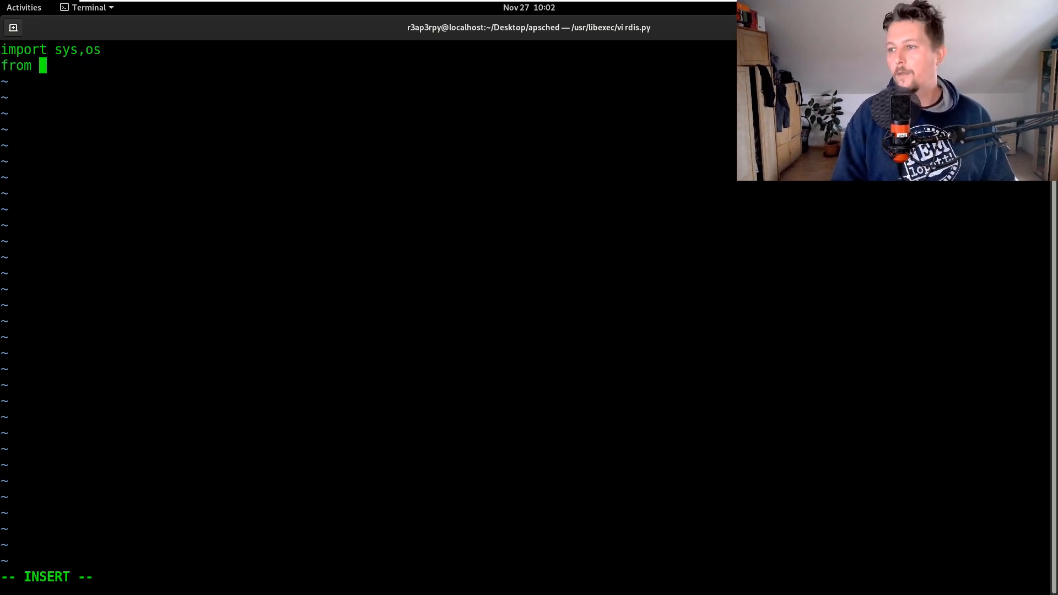
Import BlockingScheduler from apscheduler.schedulers.blocking.
text(apscheduler.)
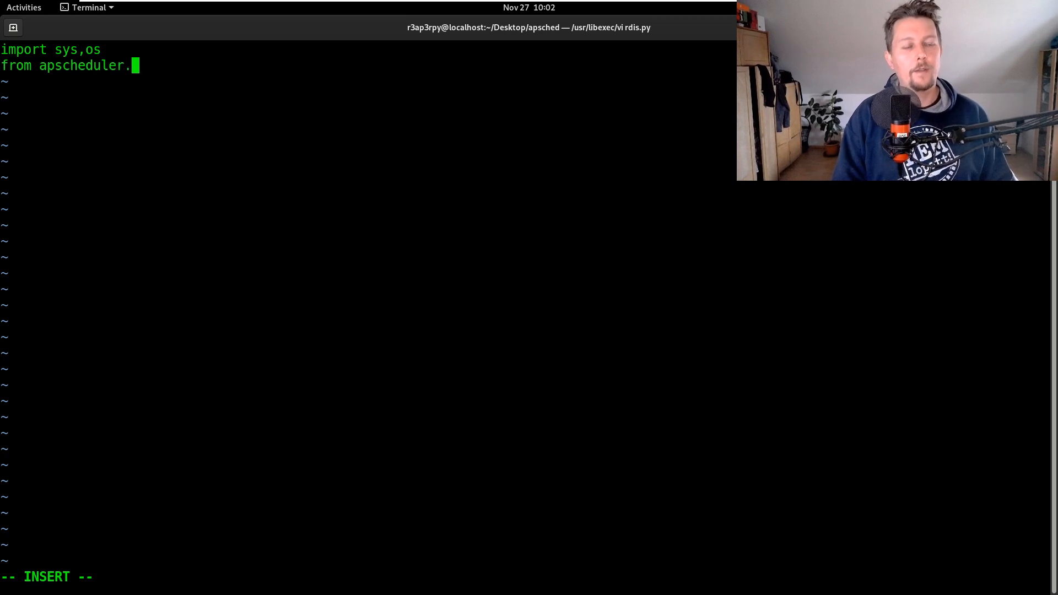
text(schedulerss.)
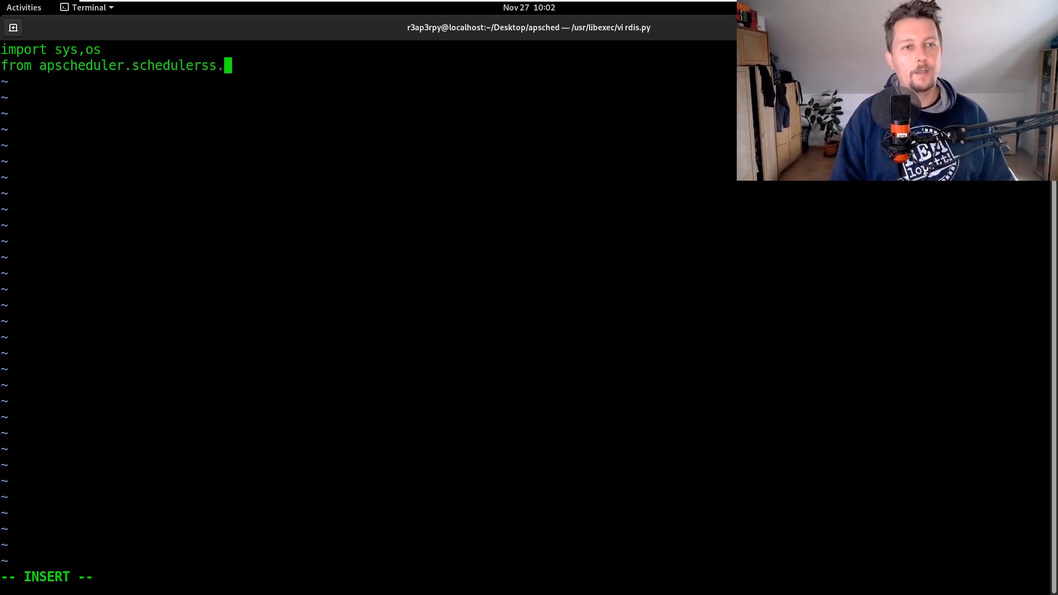
text(bask)
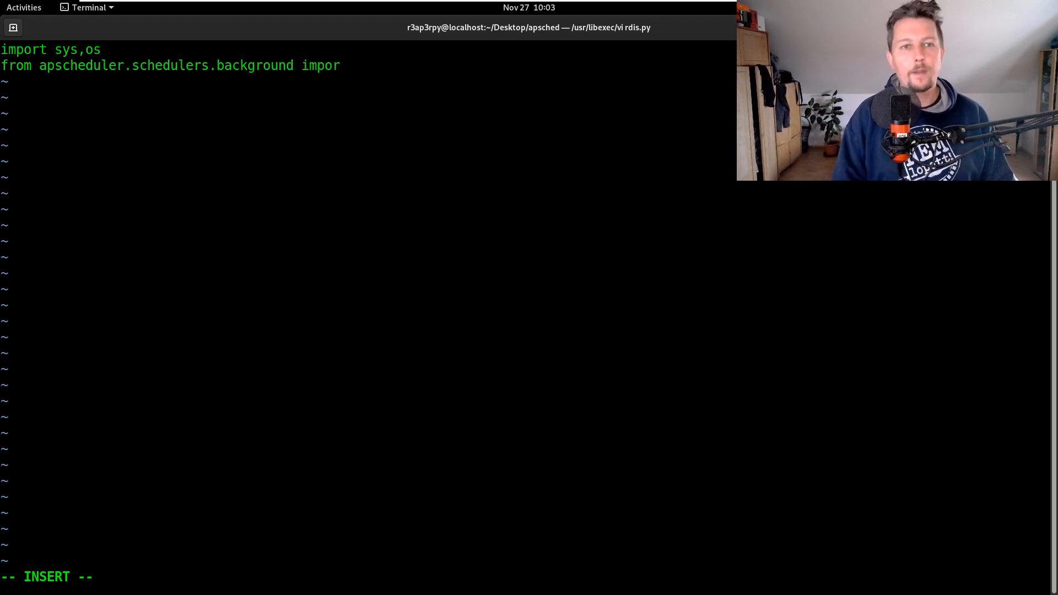
text(t Blocking)
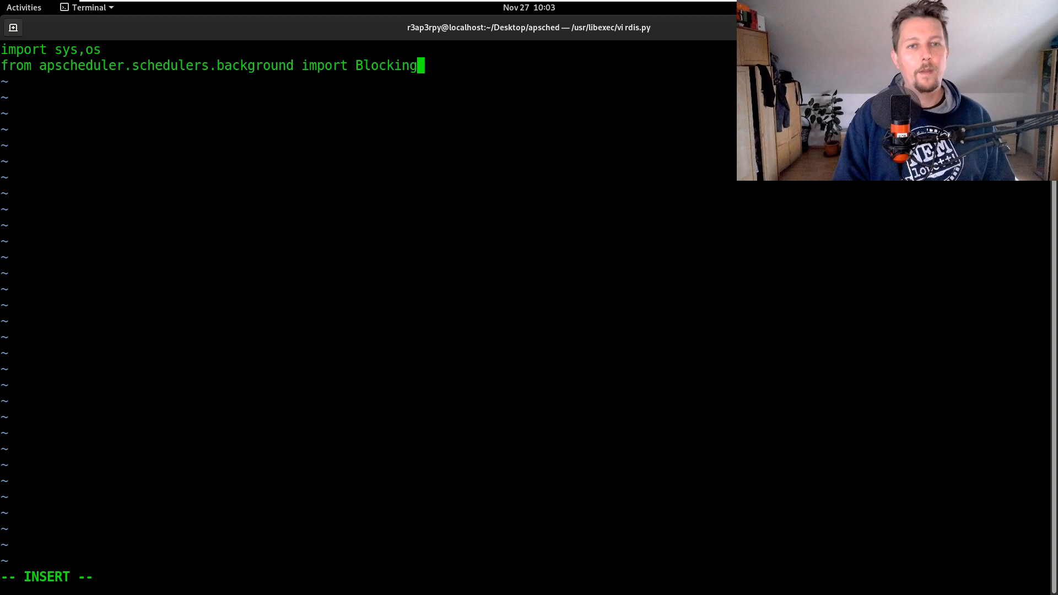
text(Scheduler)
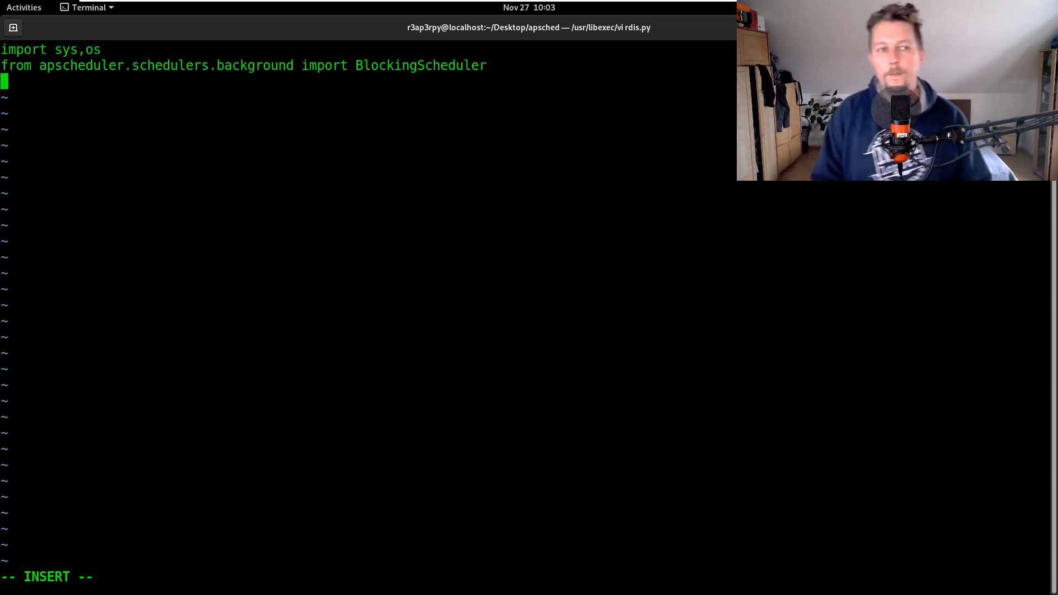
Import datetime and timedelta from the datetime module.
text(from dat)
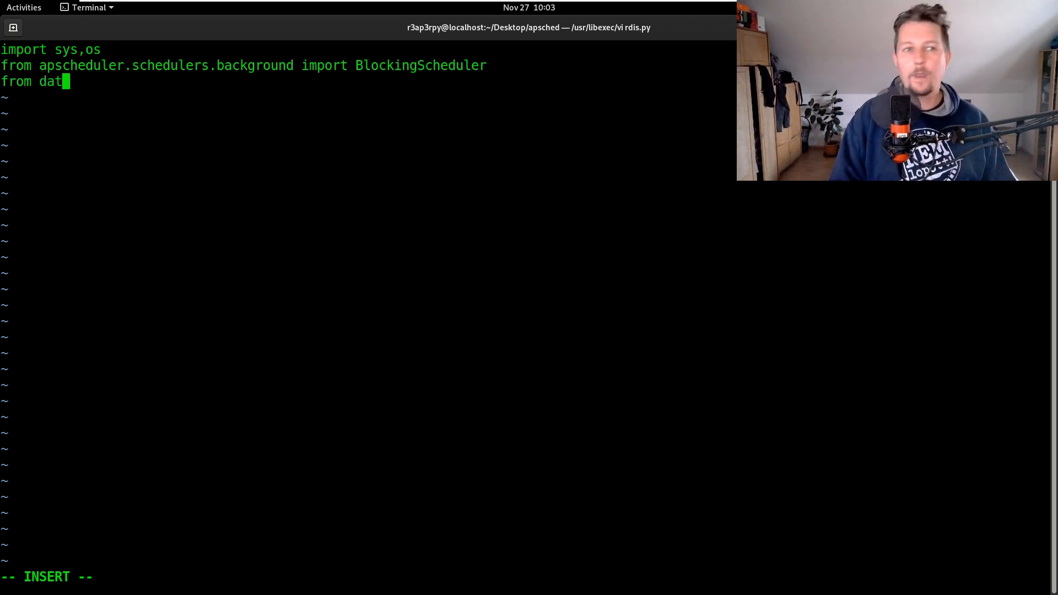
text(etime import dateti)
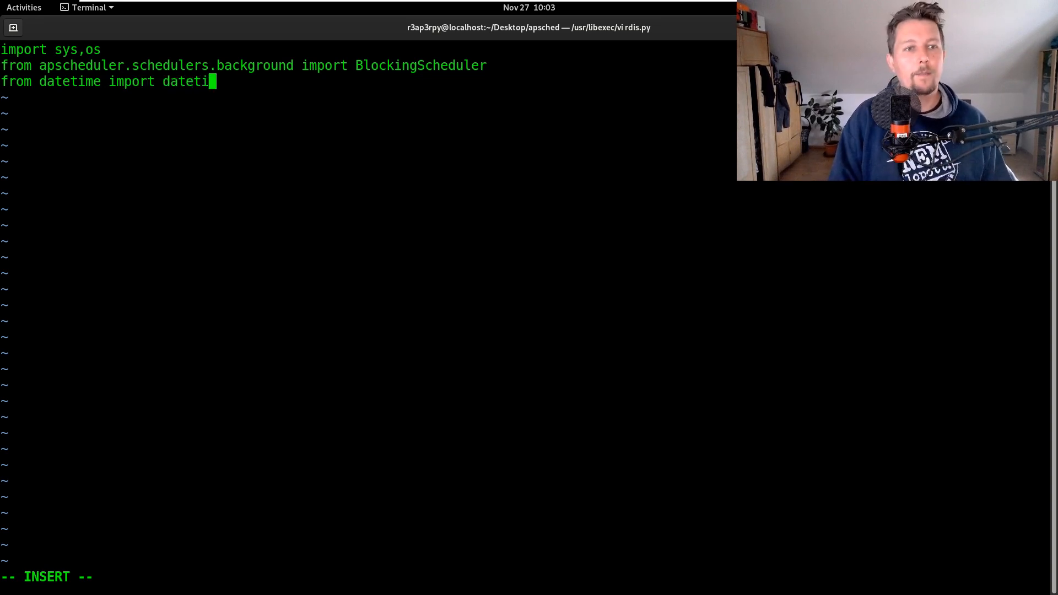
text(me, timedelta)
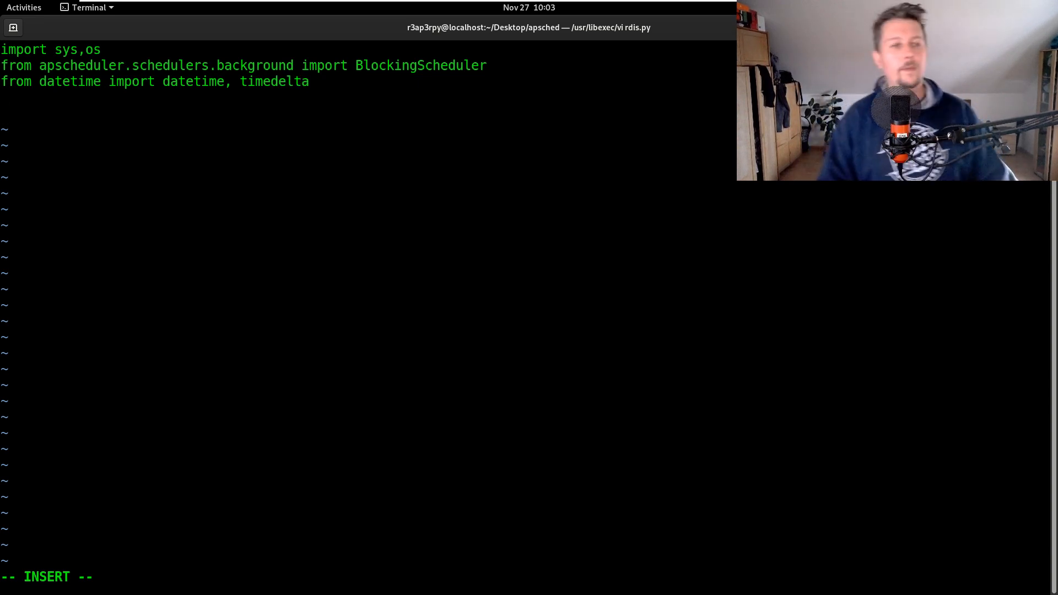
Define notification(time) printing f"I will be notified at: {str(time)}".
text(def notif)
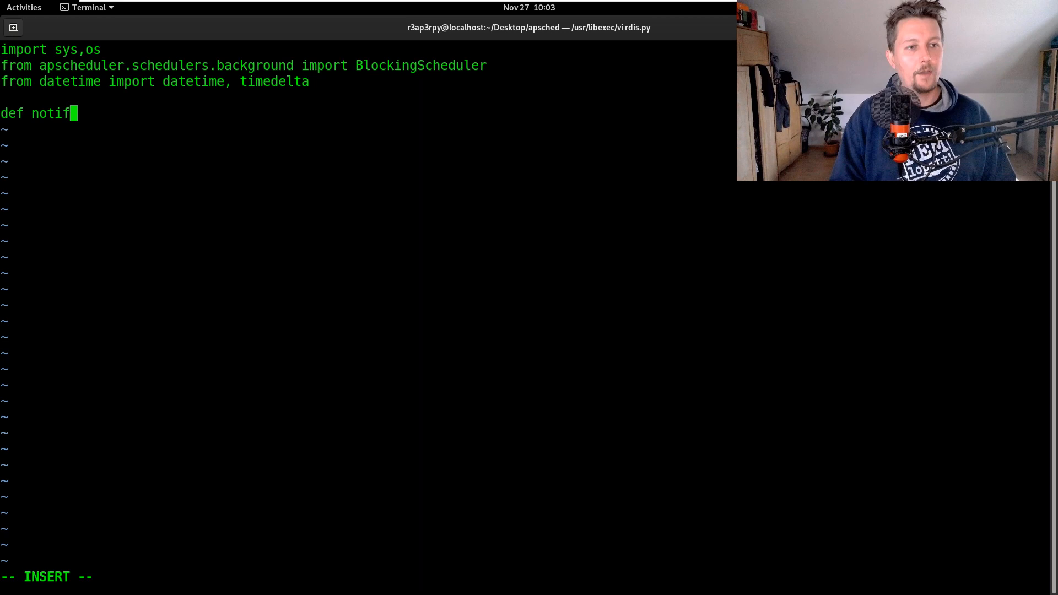
text(ication():)
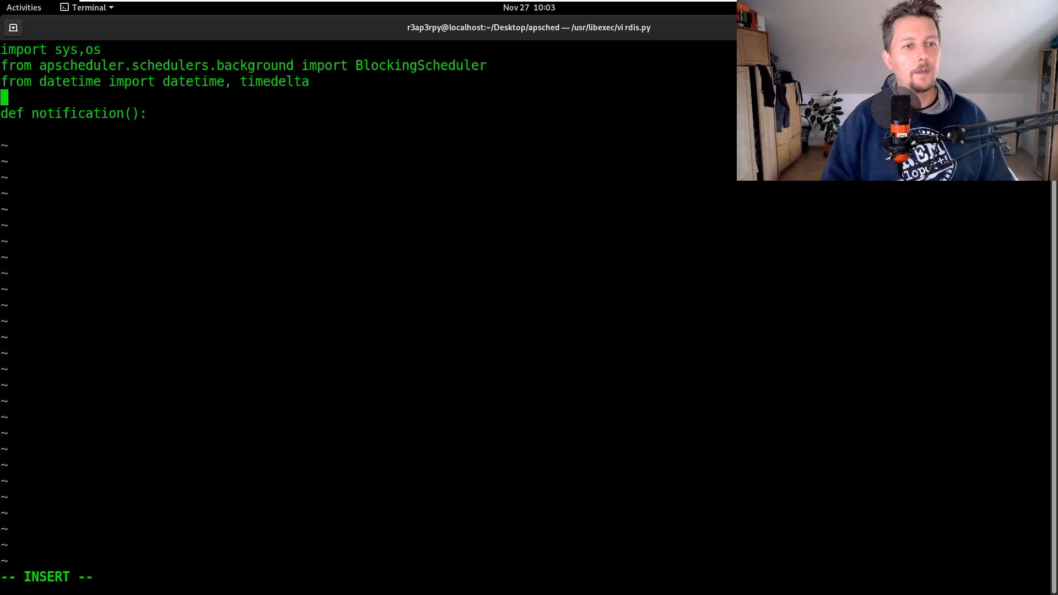
text(time)
text(print)
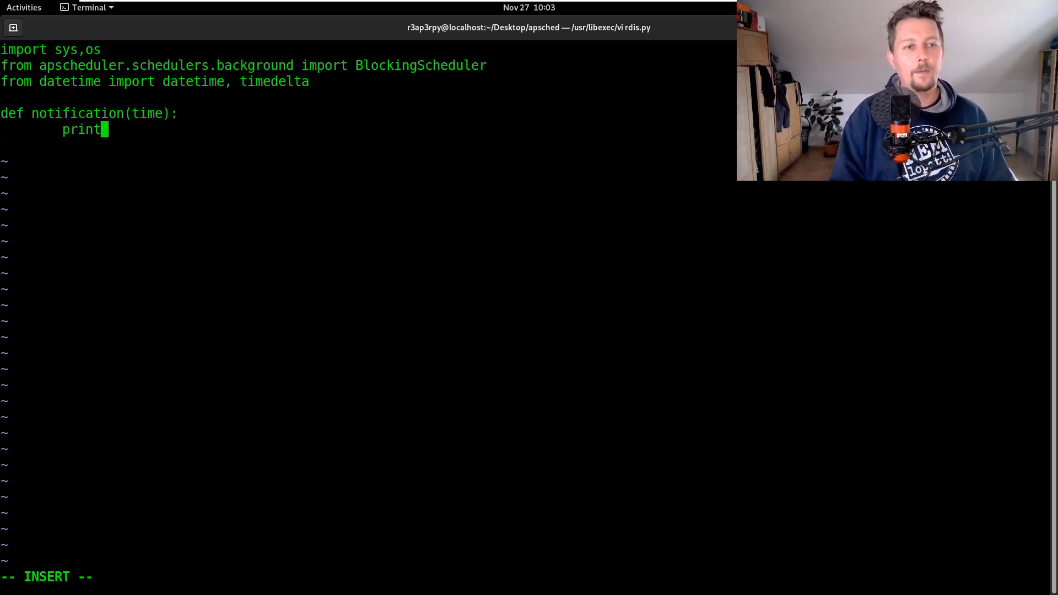
text((f"")
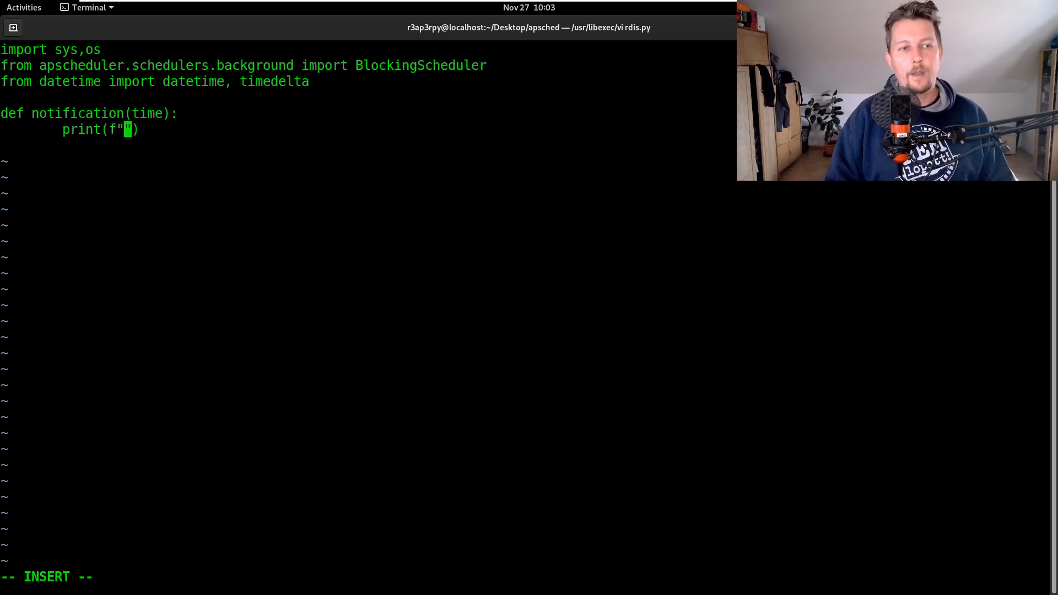
text(I will)
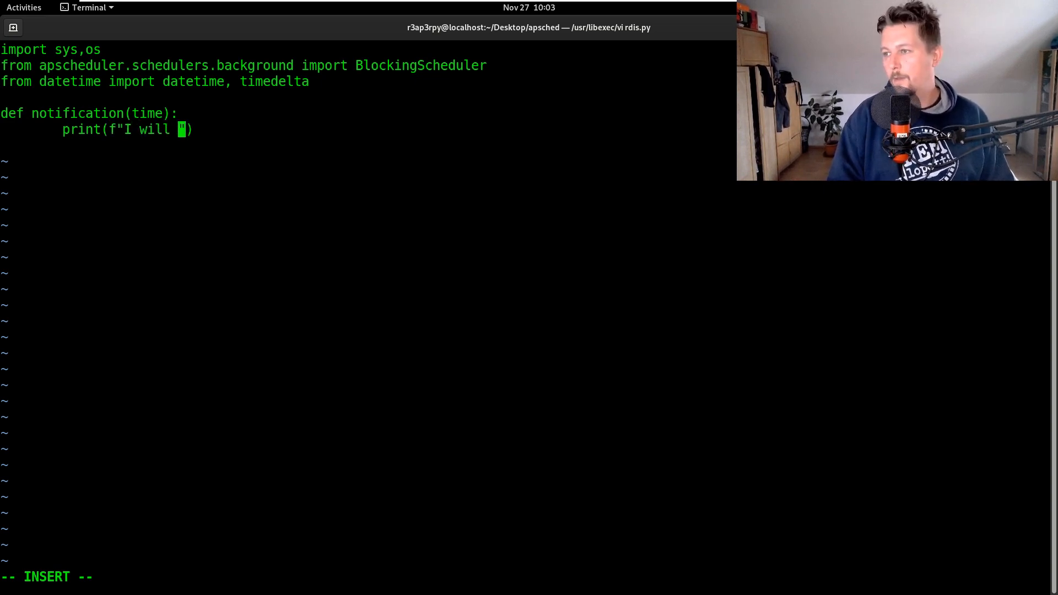
text(be notified  at: {)
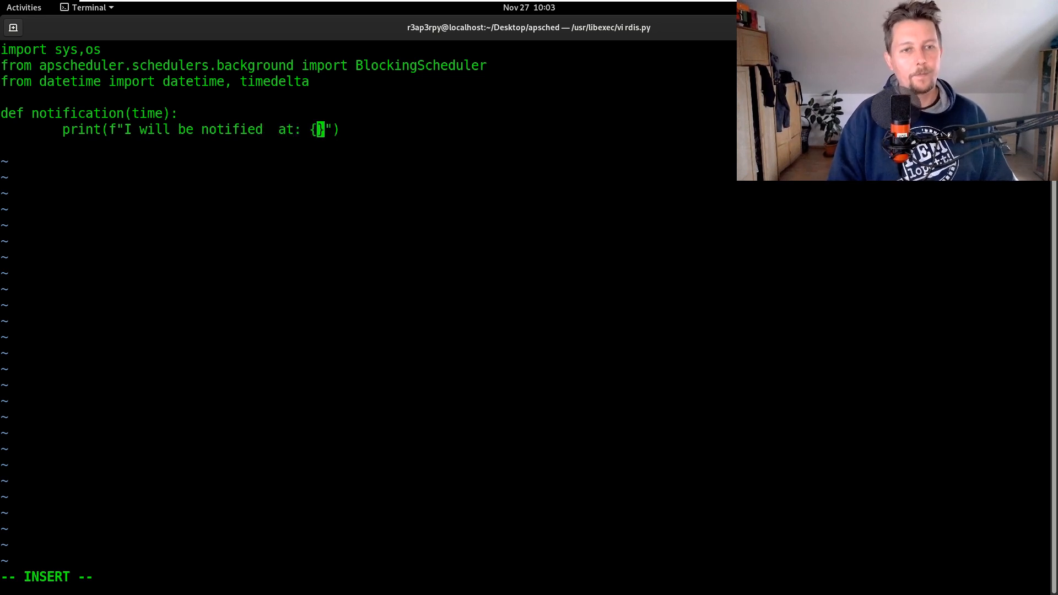
text(ti)
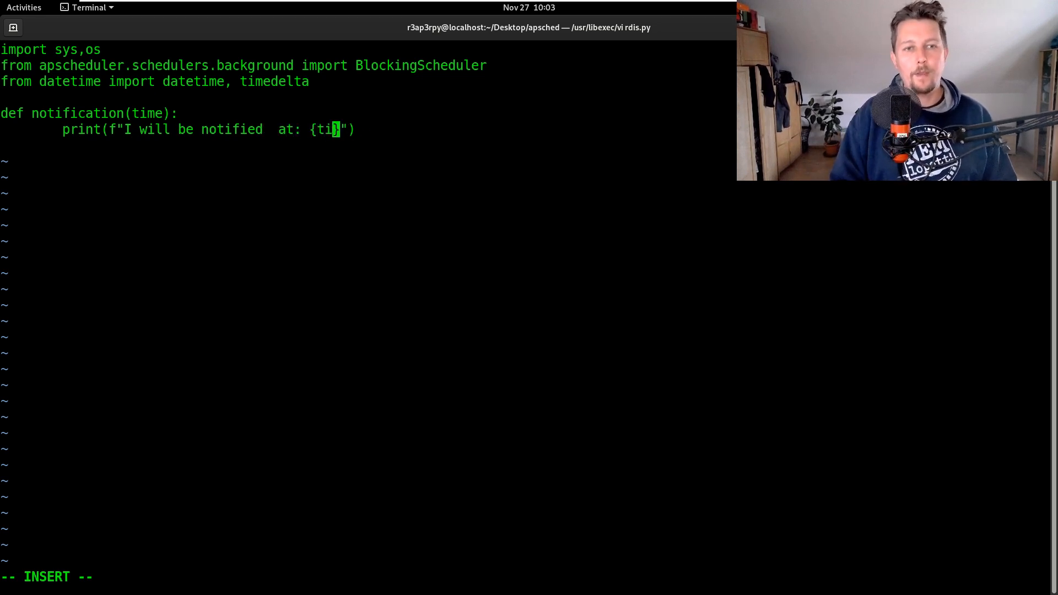
text(str(time))
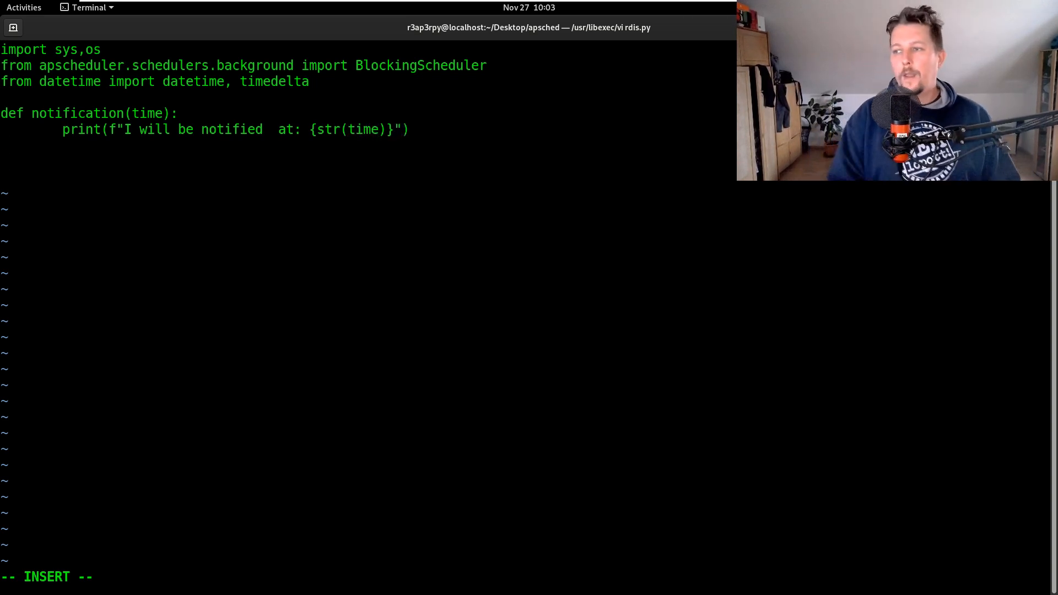
Create scheduler = BlockingScheduler() below the function.
text(scheduler)
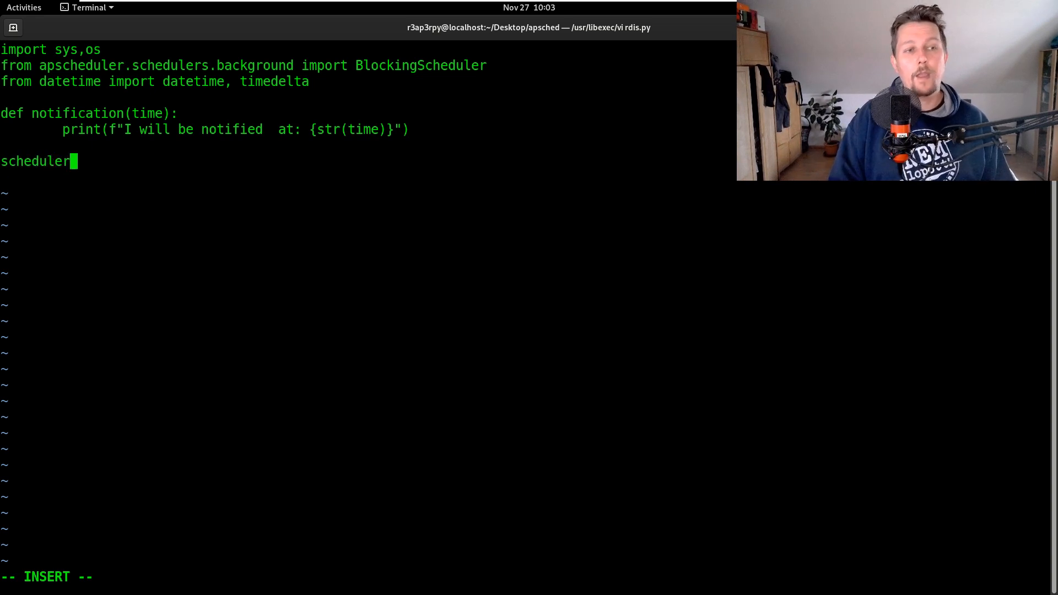
text(= V)
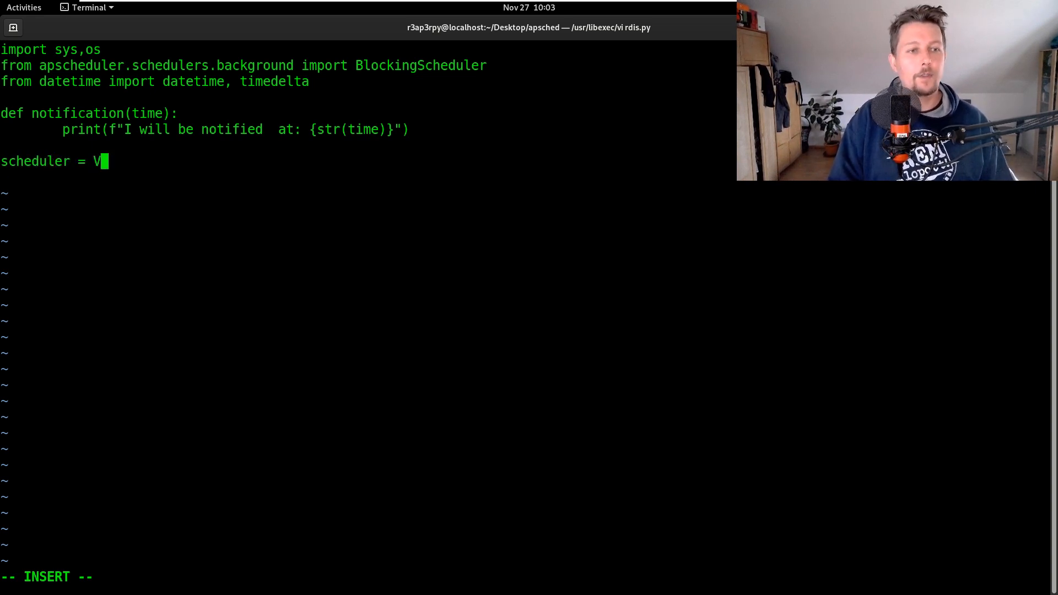
text(locking)
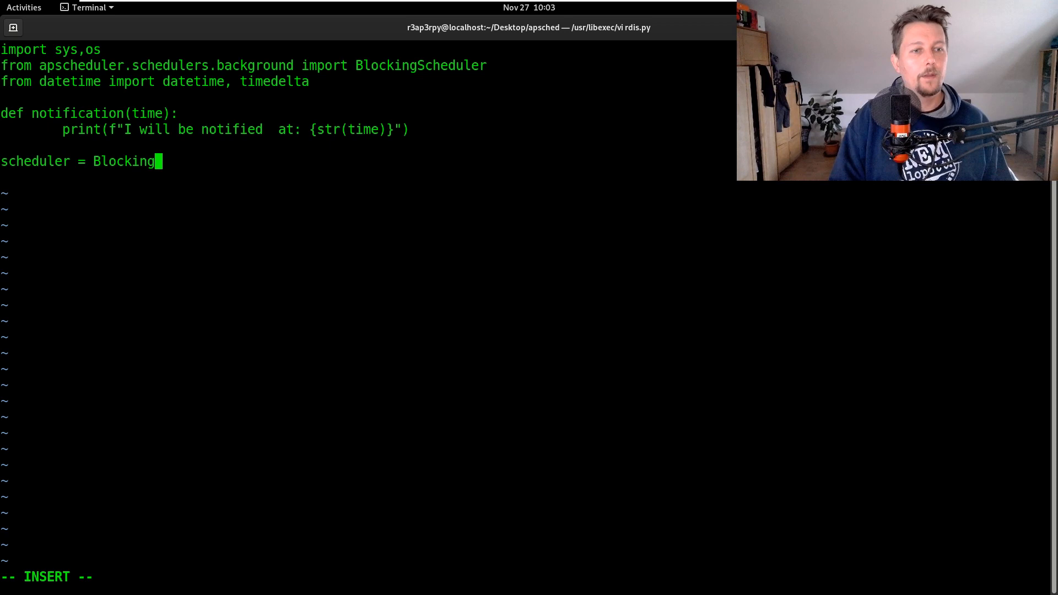
text(Scheduler())
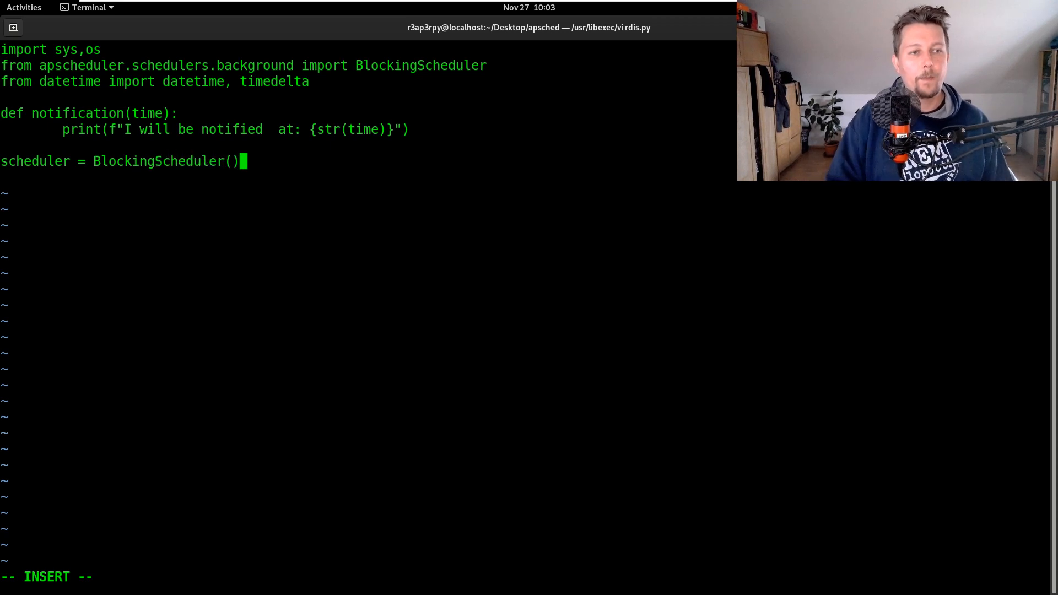
Add scheduler.add_job(notification,'date',run_date = alarm_time,args = [datetime.now()]).
text(sche)
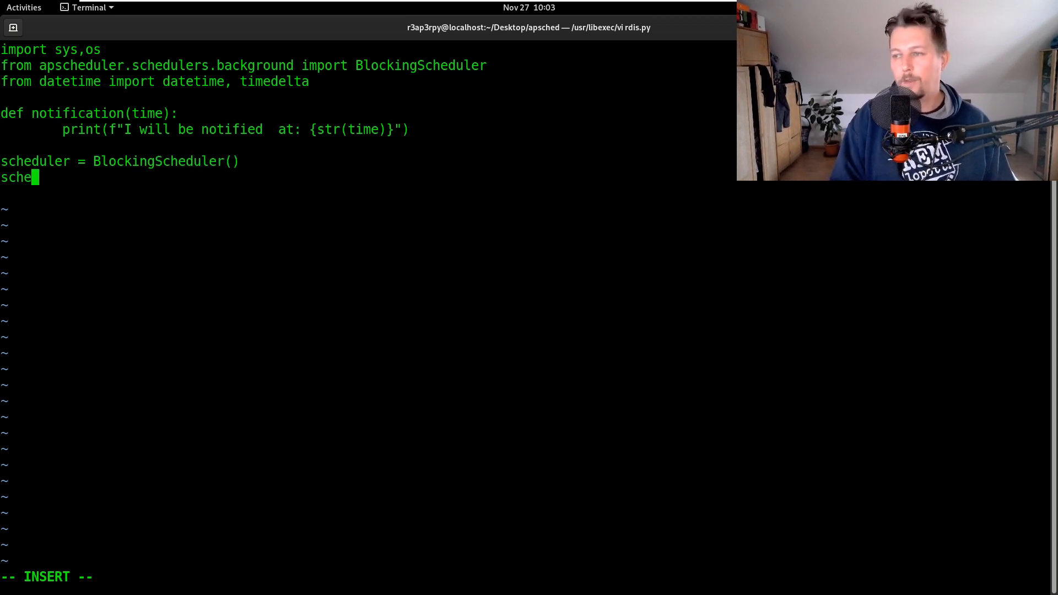
text(duler.add_)
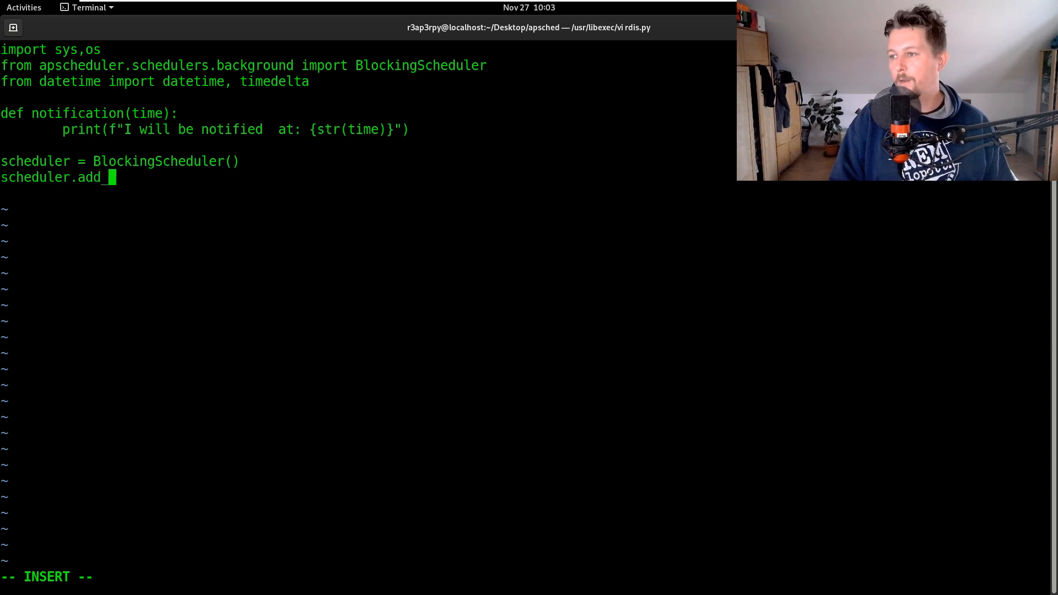
text(job())
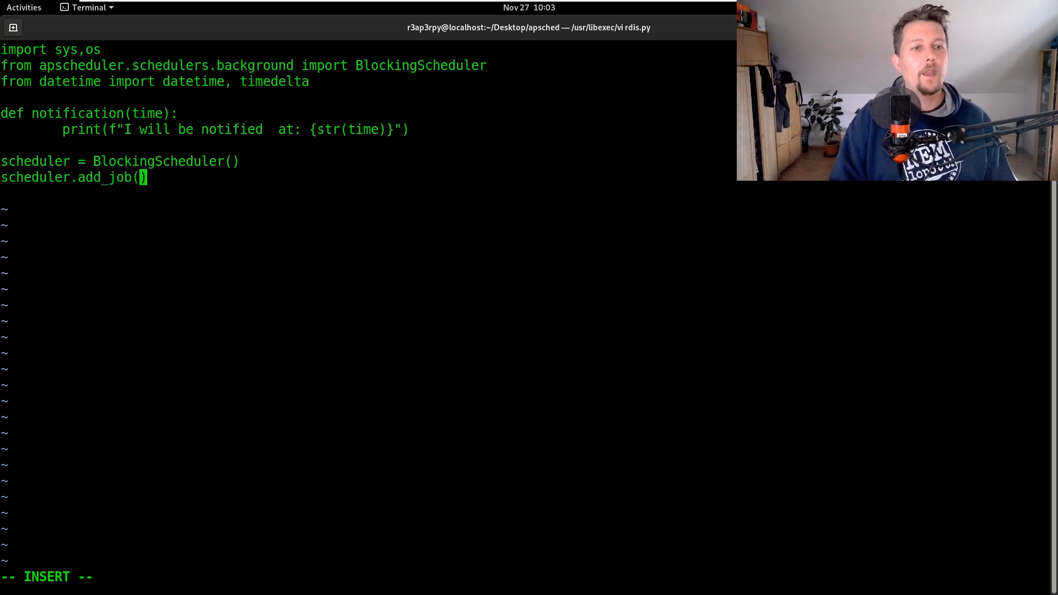
text(notifi)
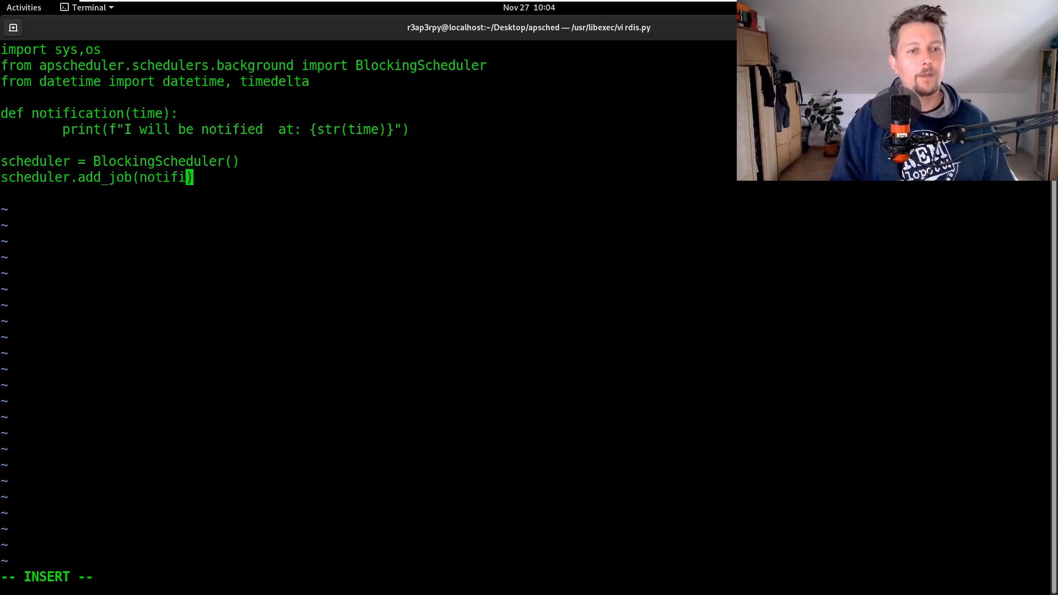
text(ation)
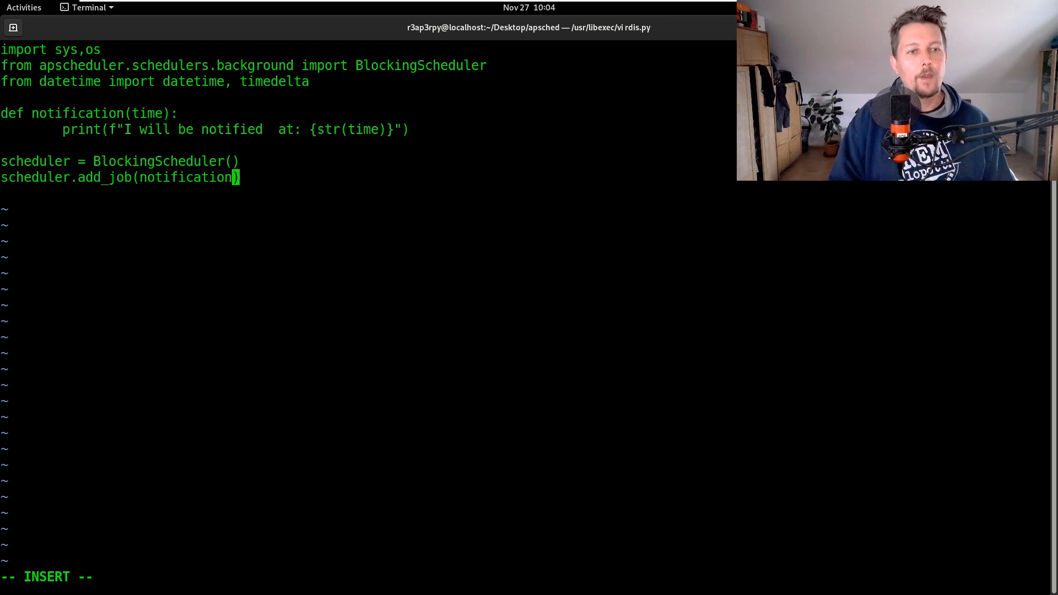
text(,'date')
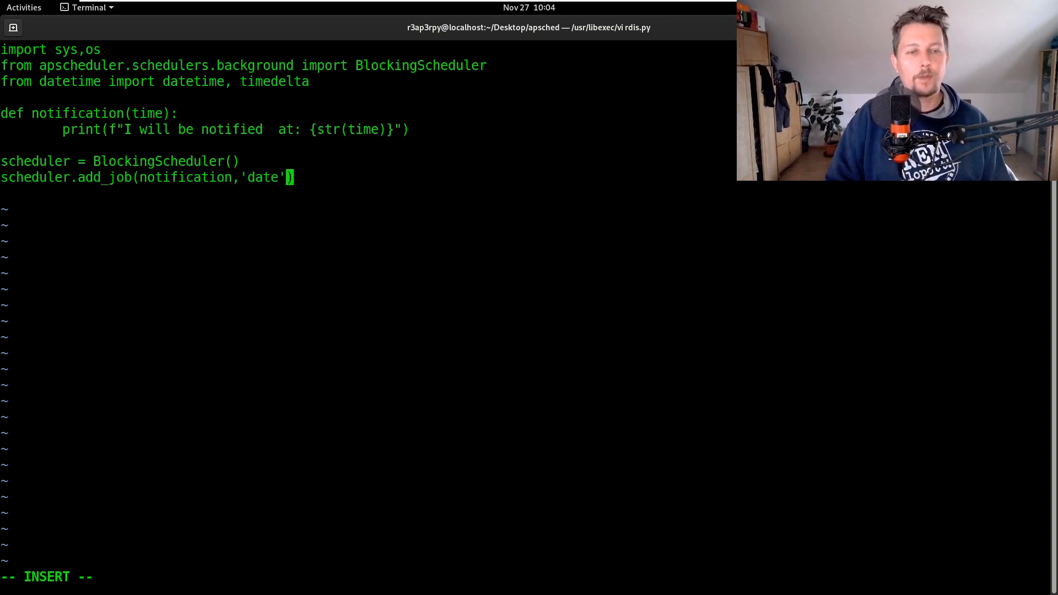
text(,)
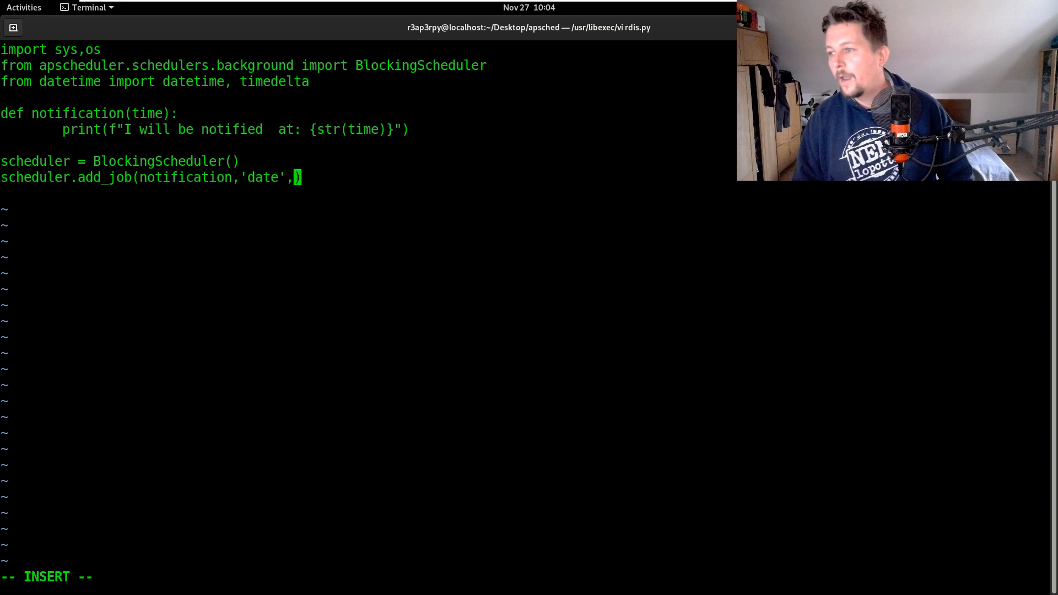
text(run_:Da)
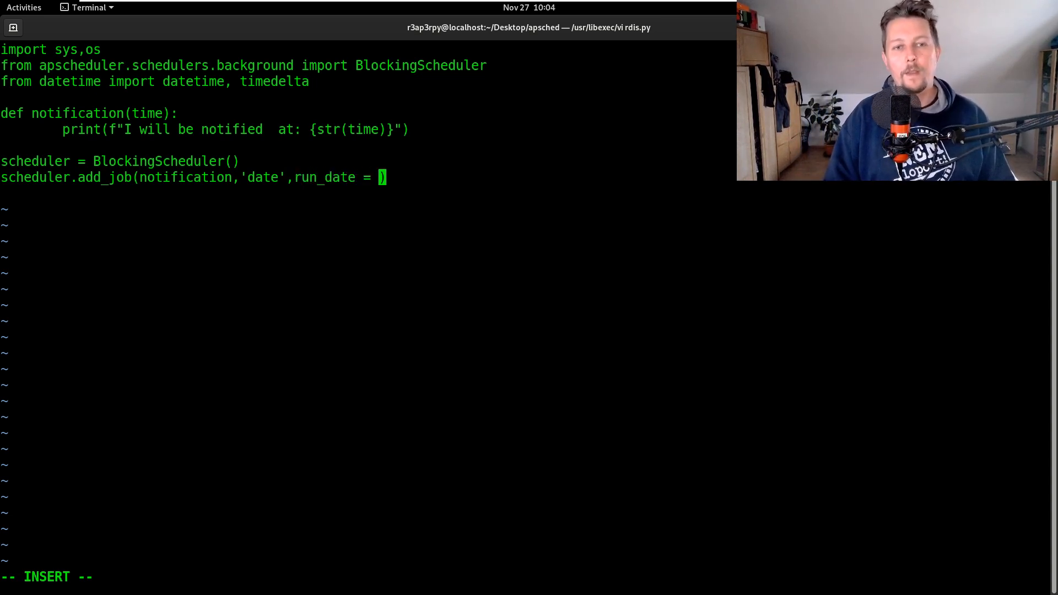
text(alarm_time)
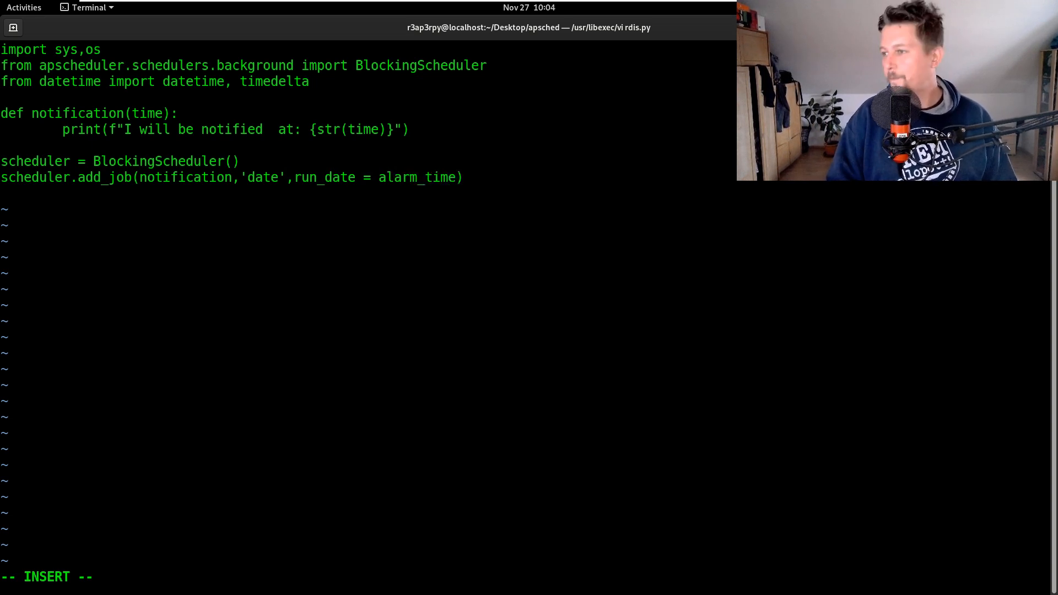
text(,args = [datet)
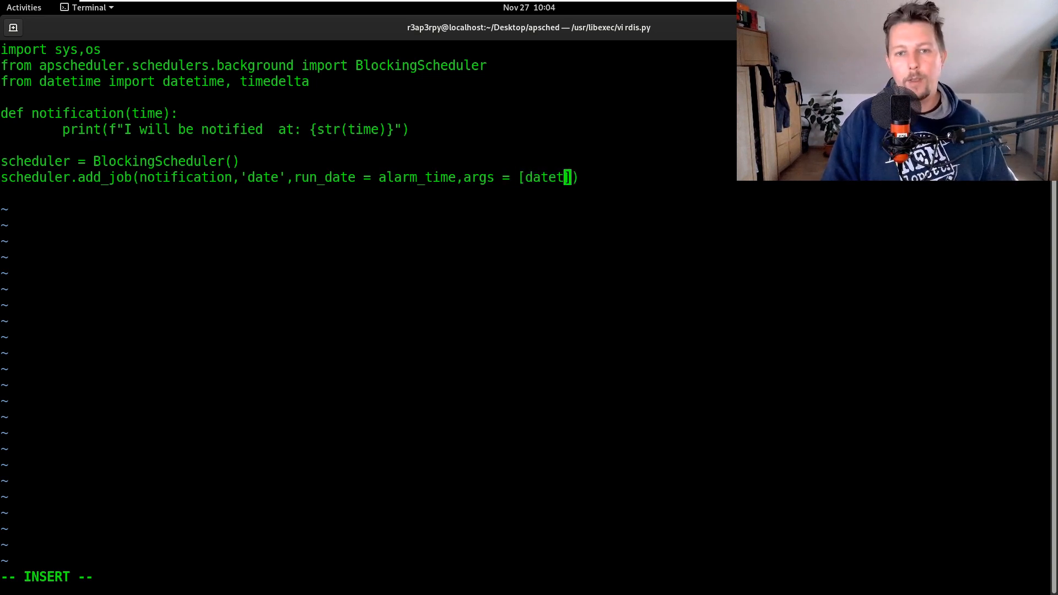
text(ime.now())
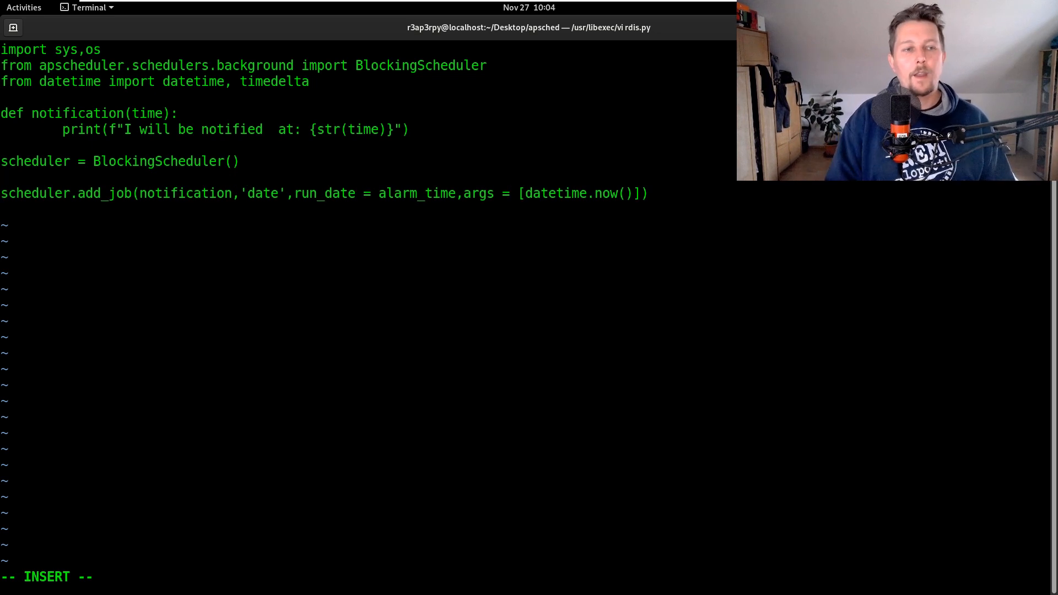
text(alarm_time =)
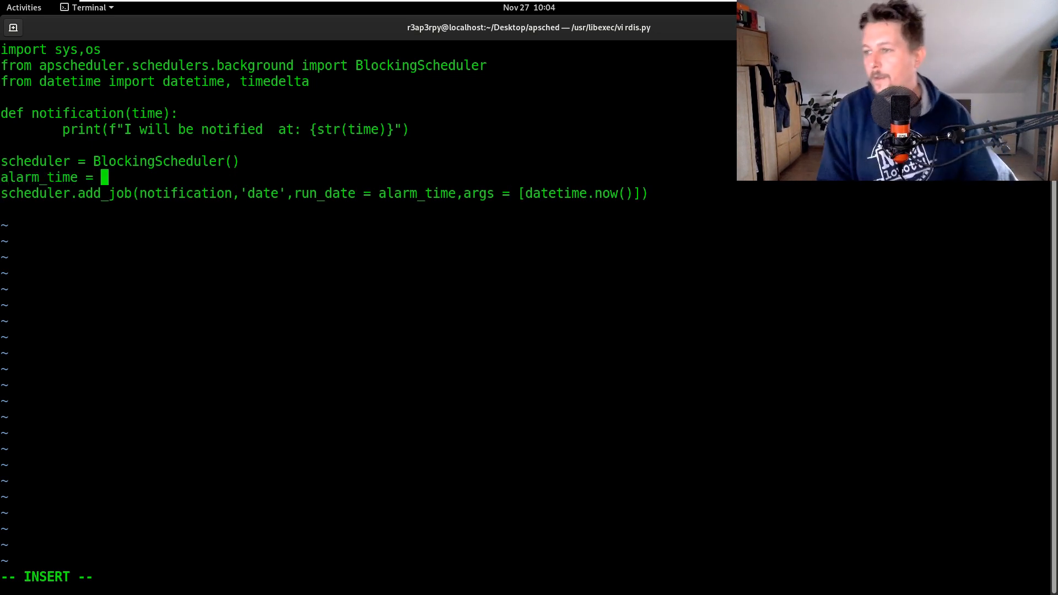
Define alarm_time as datetime.now() + timedelta(seconds = 5) before the job.
text(datetime.)
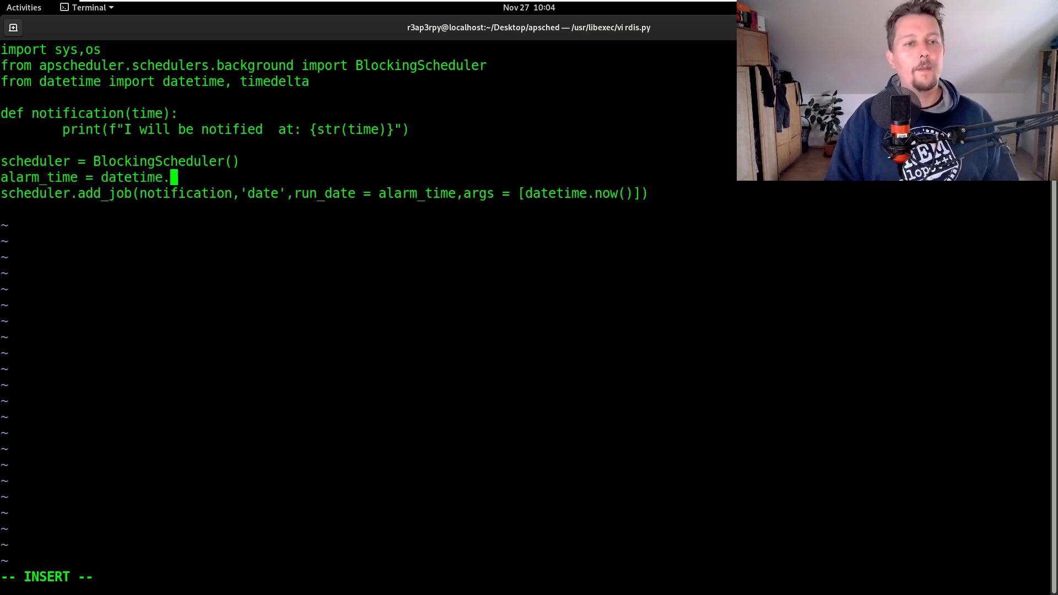
text(now() +!)
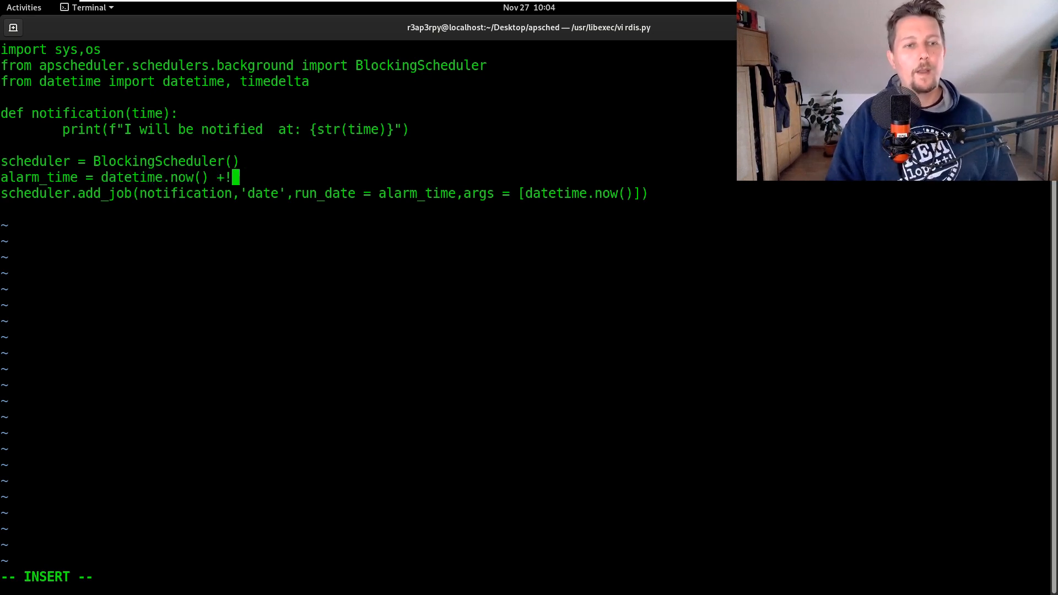
text(timedelit)
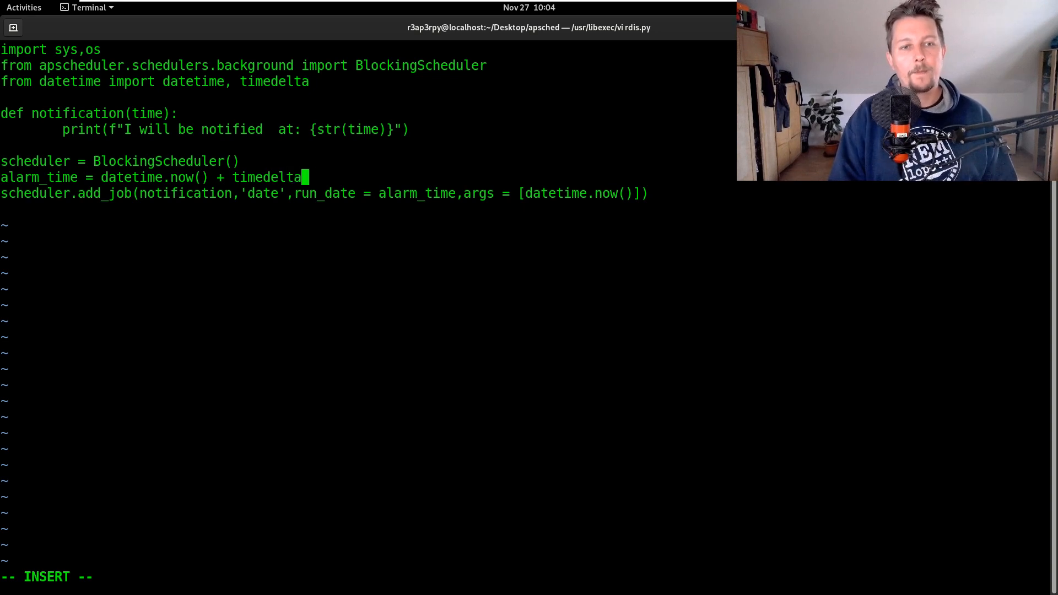
text(())
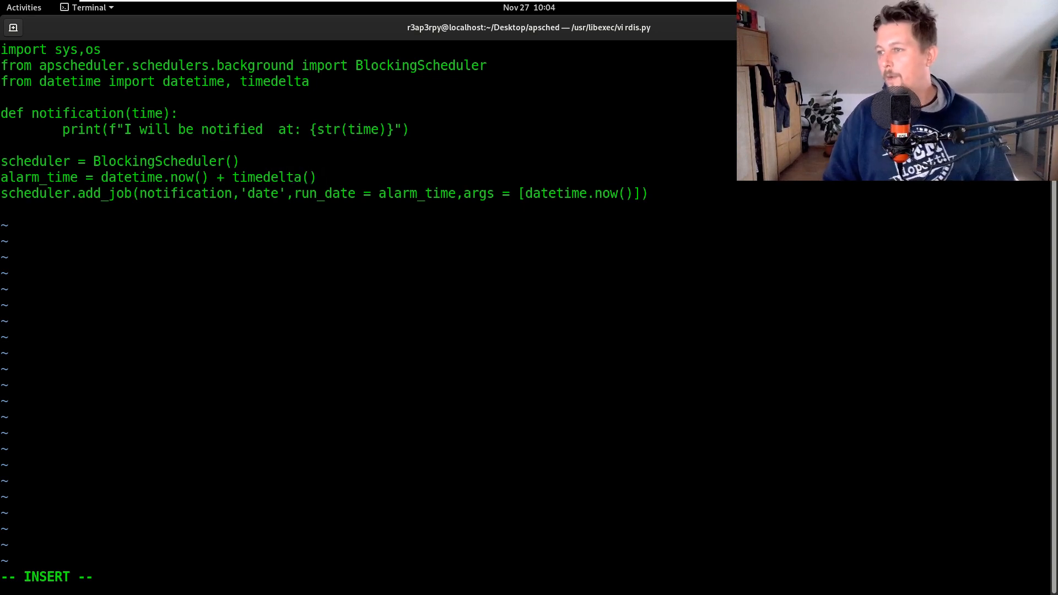
text(se)
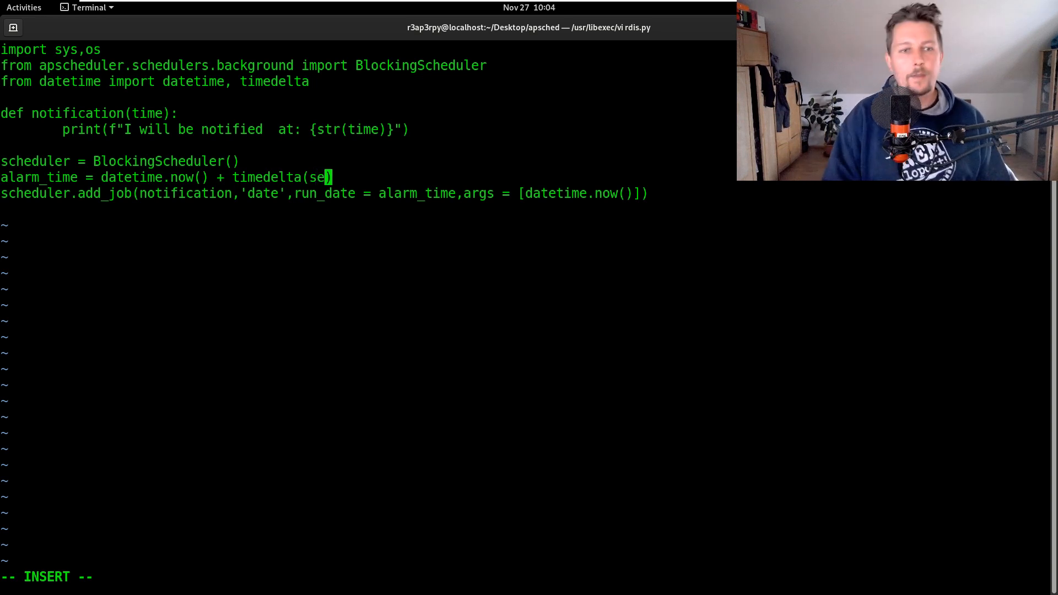
text(conds = 5)
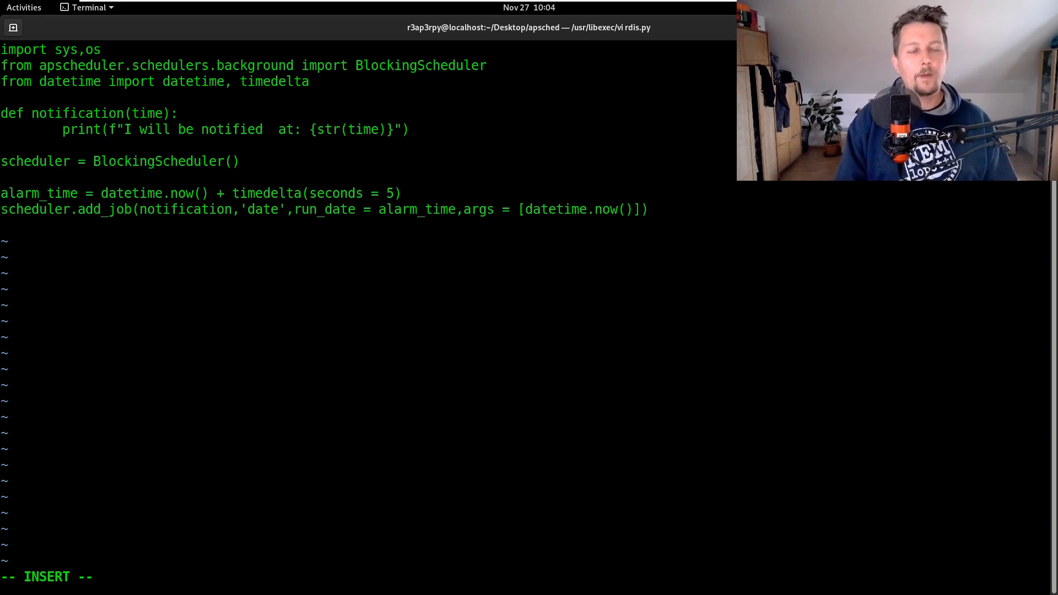
Add scheduler.add_jobstore('redis', jobs_key='example.jobs', run_times_key='example.run_times').
text(scheduler.add_job)
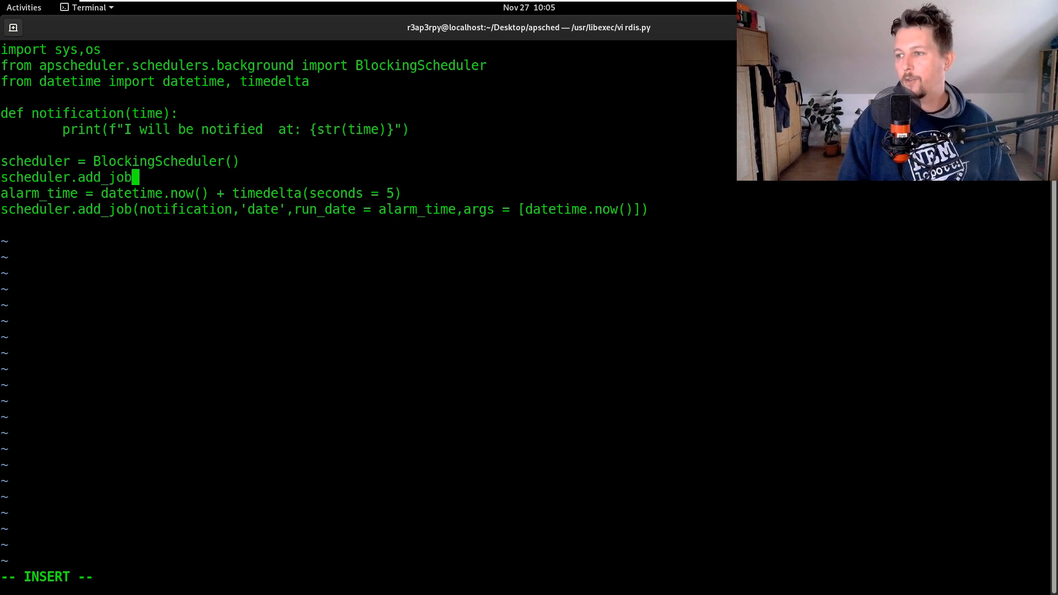
text(store(''))
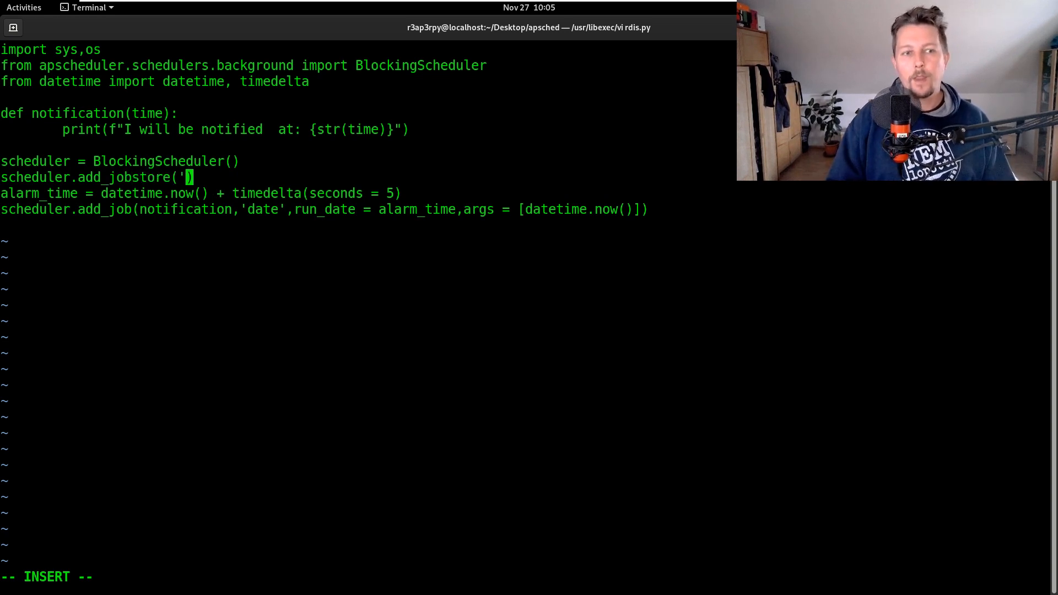
text(redis')
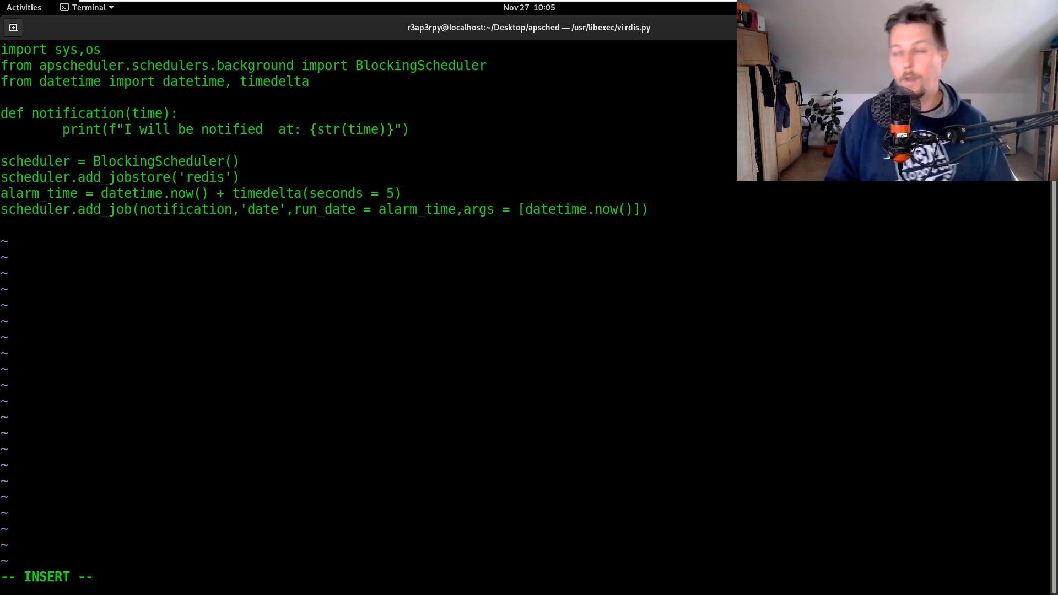
text(,jobs)
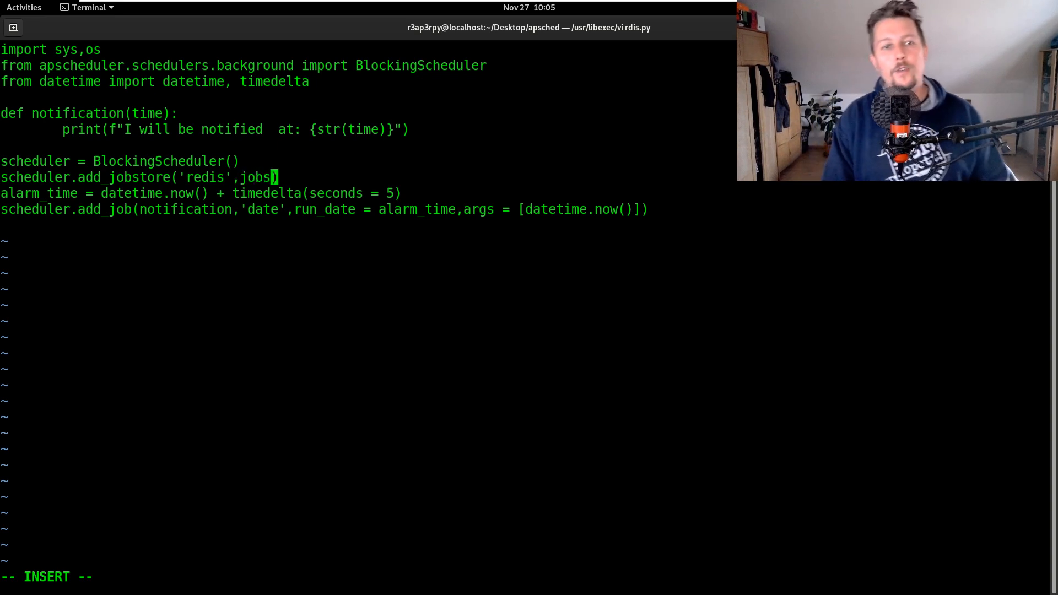
text(_key =)
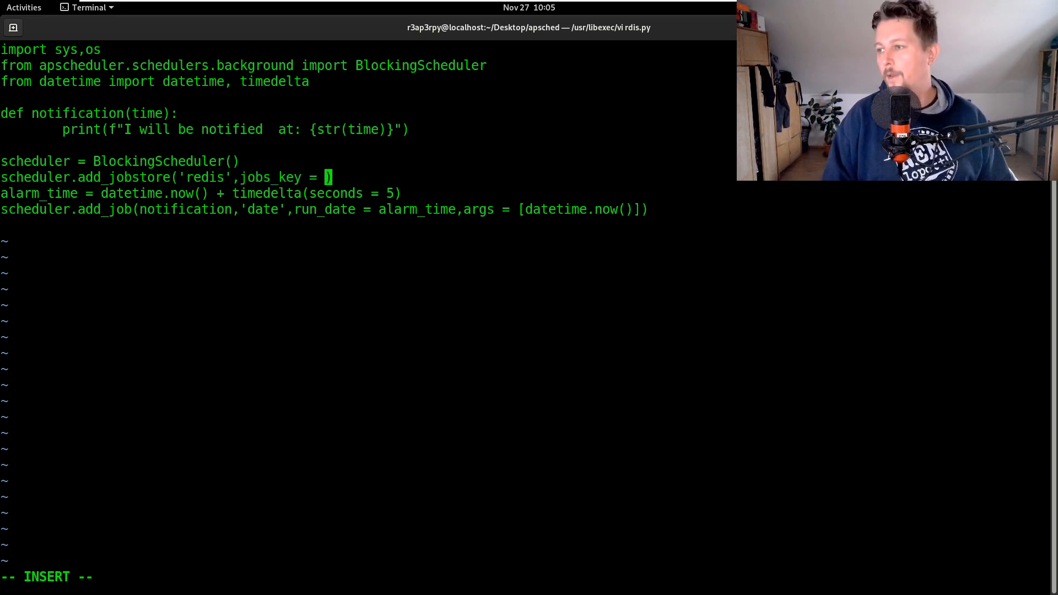
text(exam')
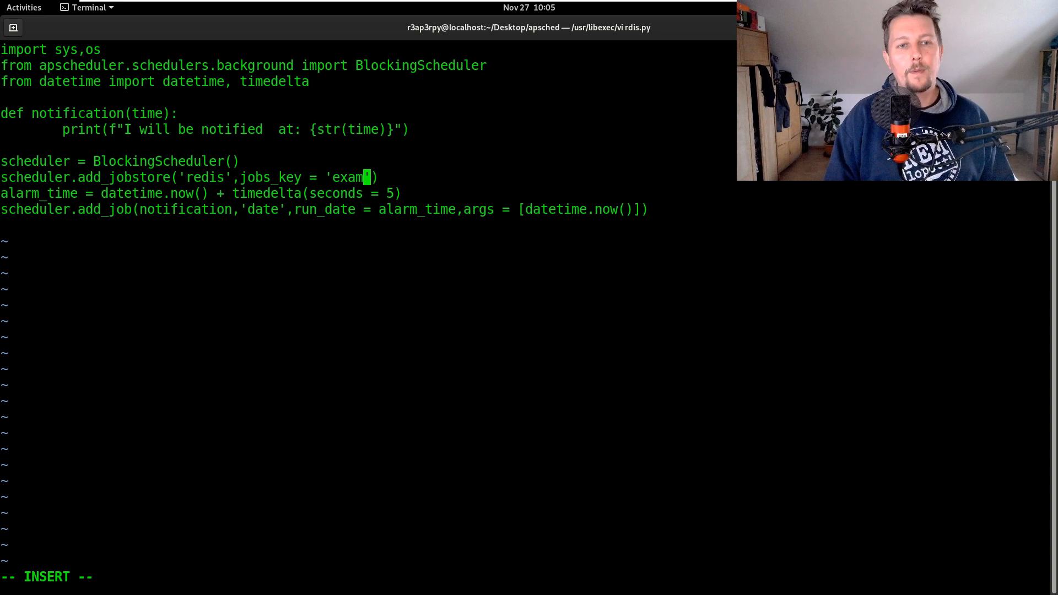
text(le.jobs',)
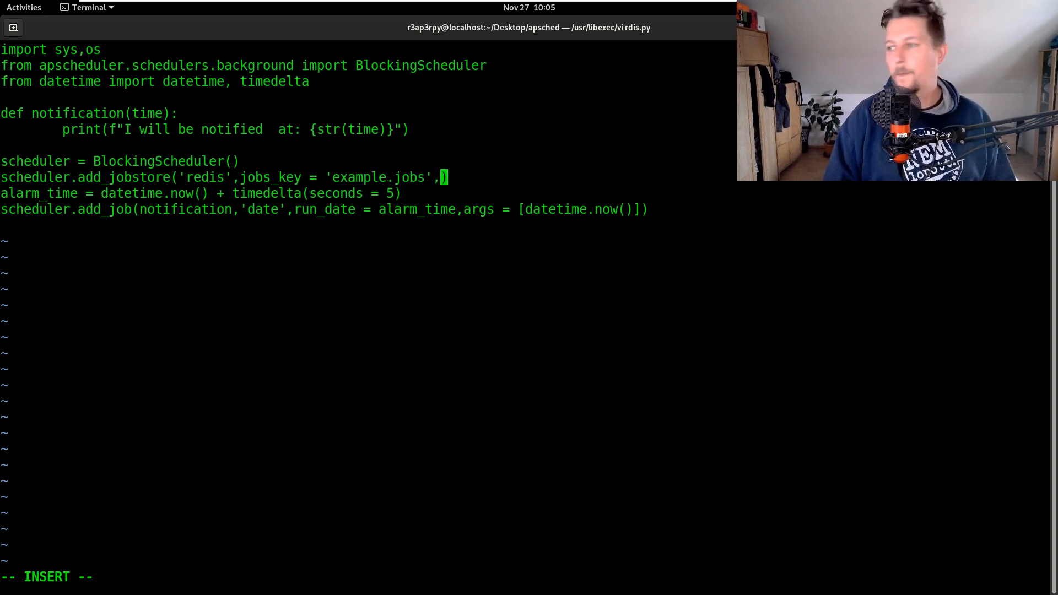
text(run_ti)
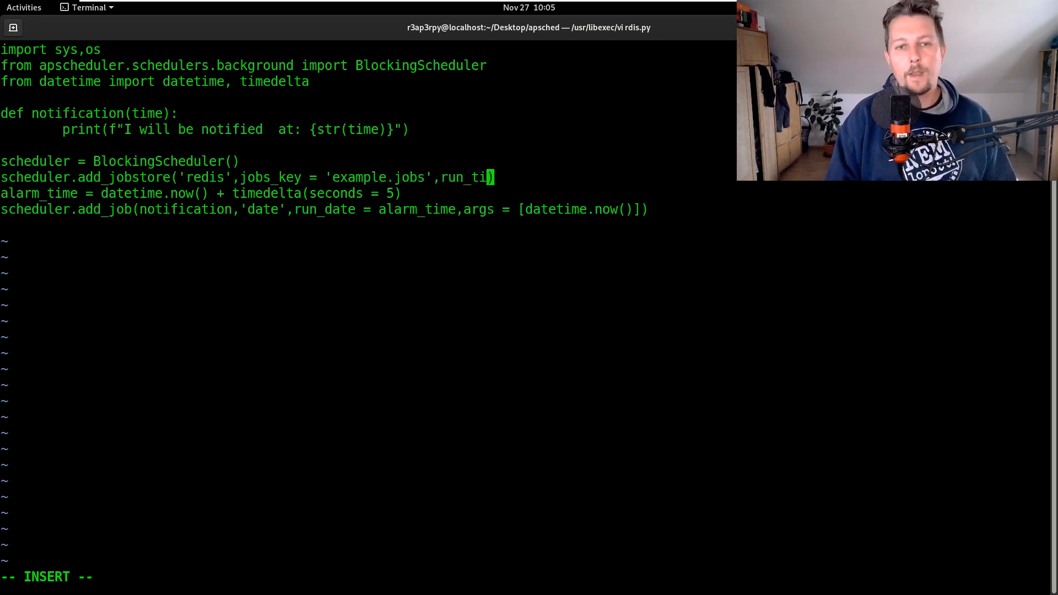
text(mes_key =)
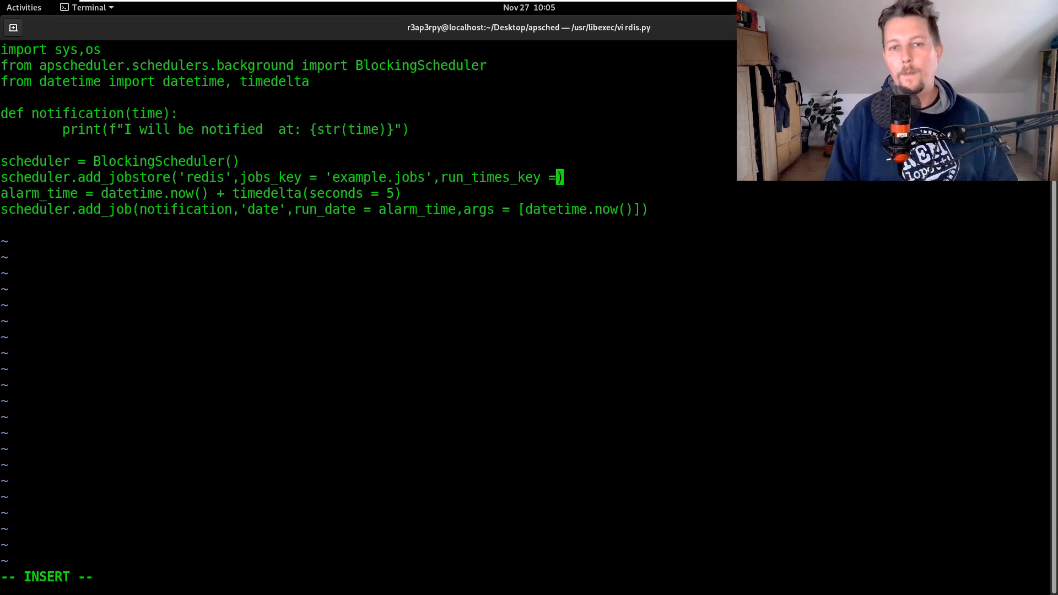
text('example.run')
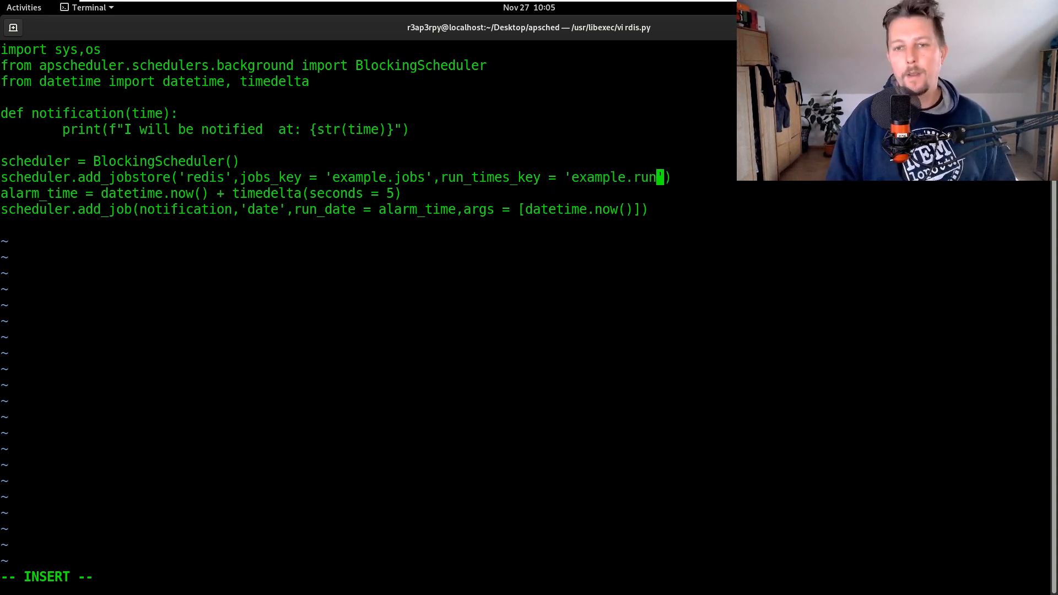
text(_times)
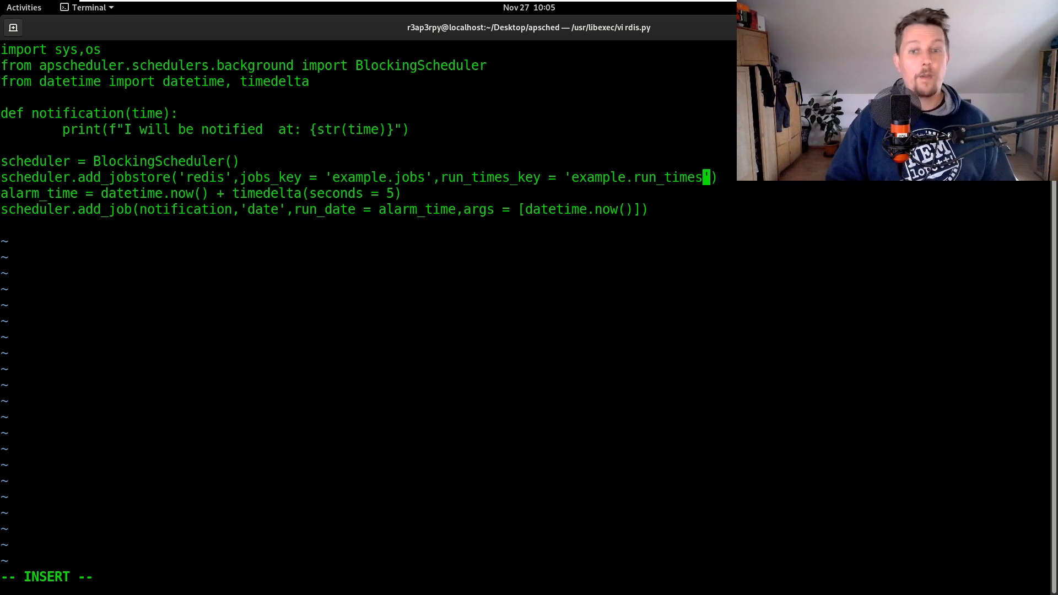
Add scheduler.start() on a new line, then save and return to the shell.
key(Return)
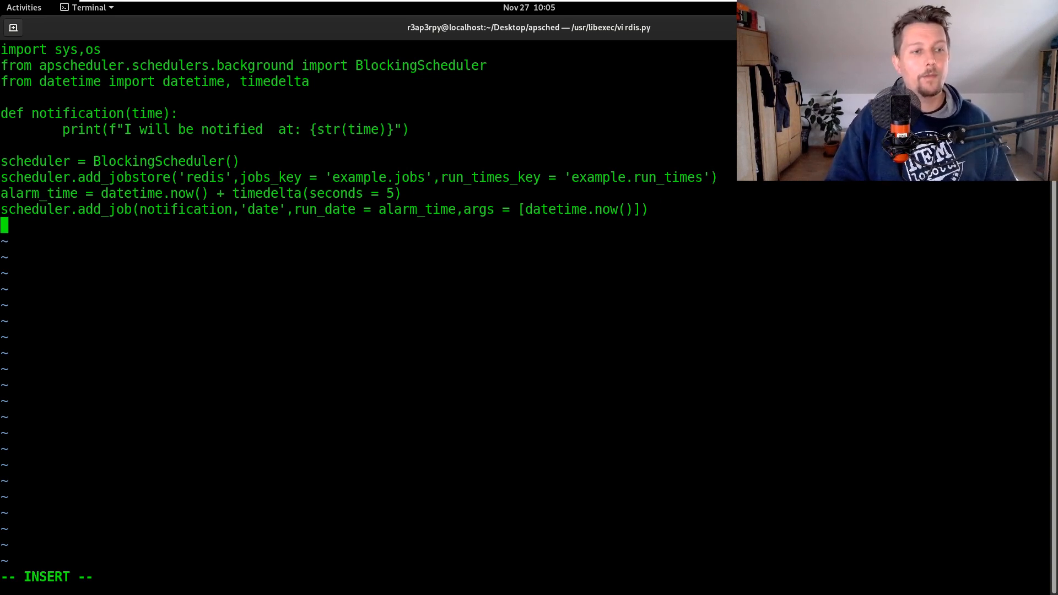
text(scg)
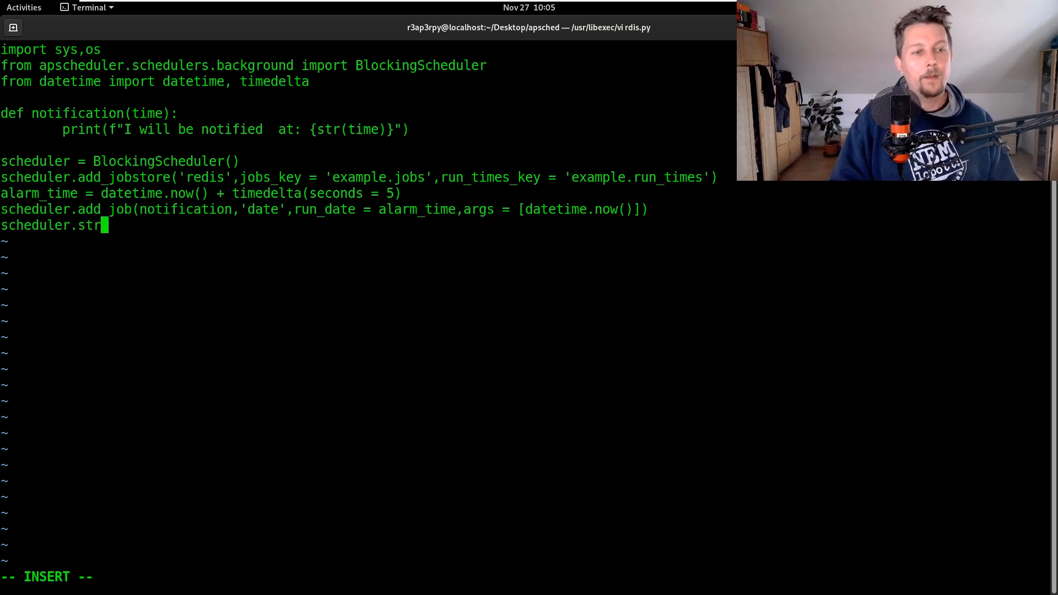
text(art())
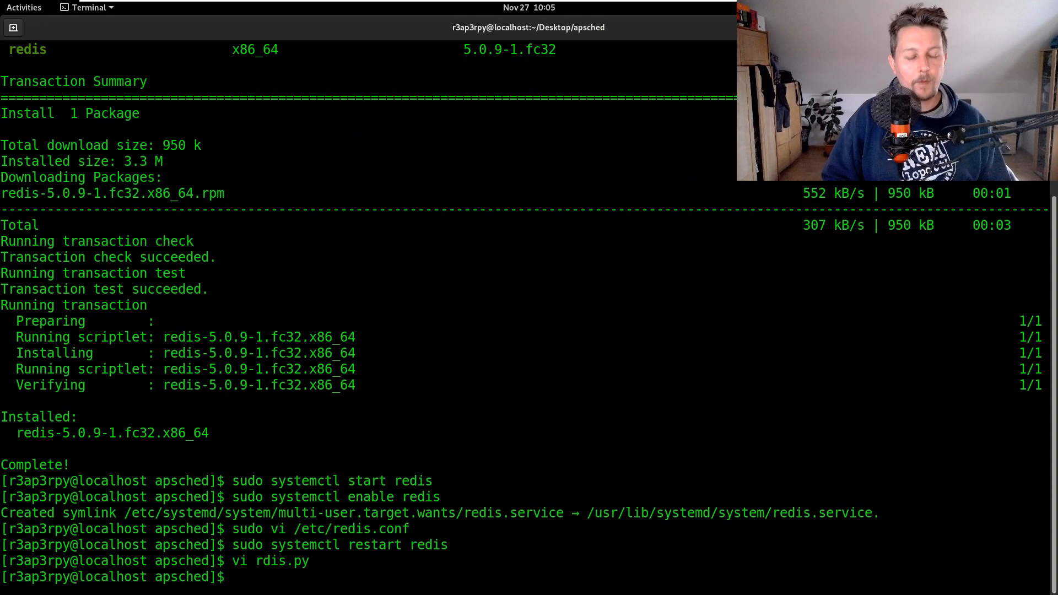
Run python rdis.py, interrupt it after the LookupError restoring an old alarm job, and restart redis via systemctl.
text(python rd)
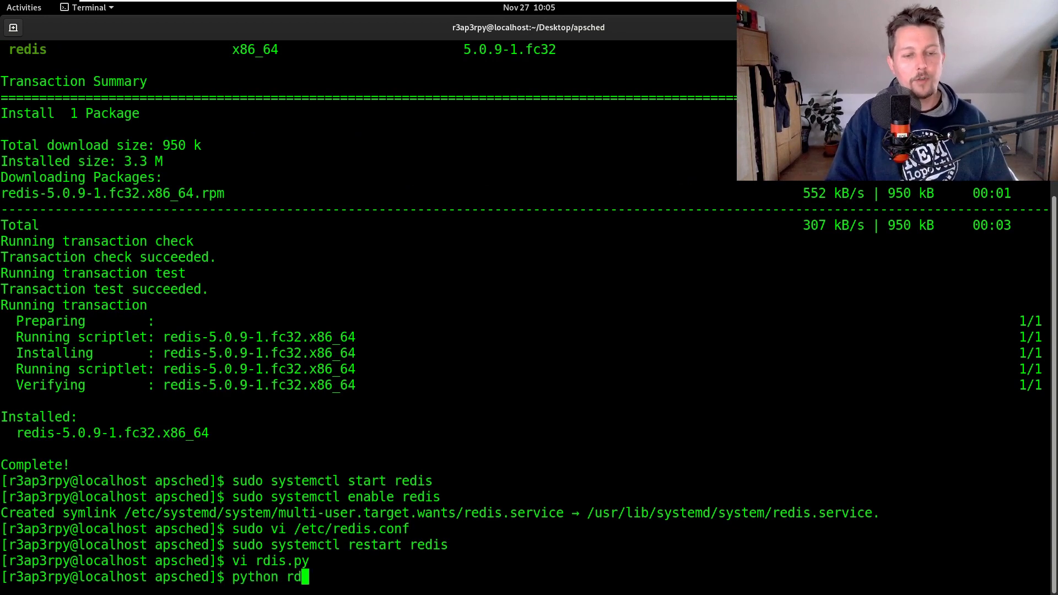
key(Return)
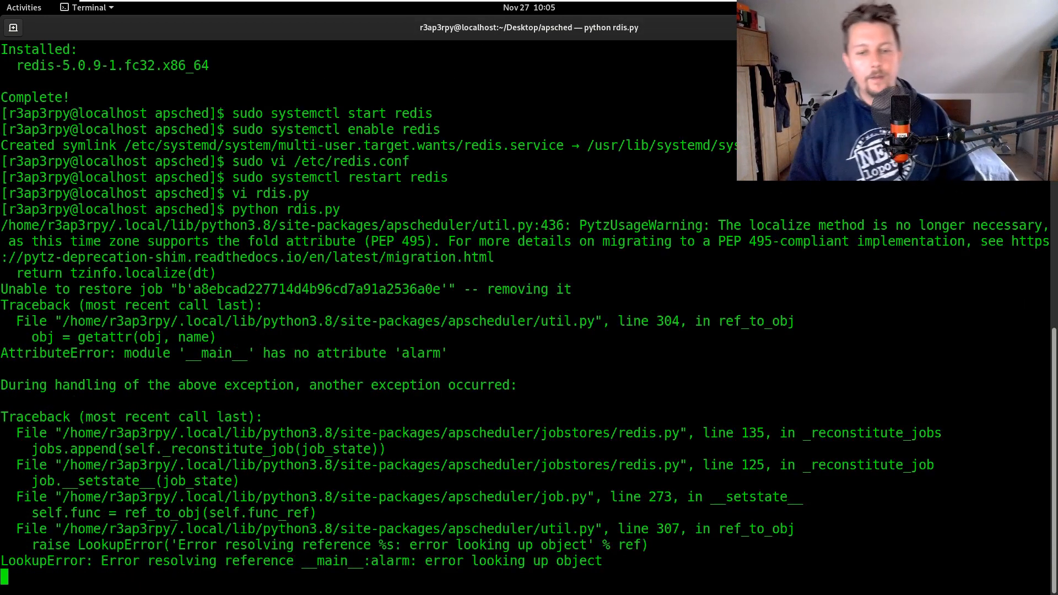
key(ctrl+c)
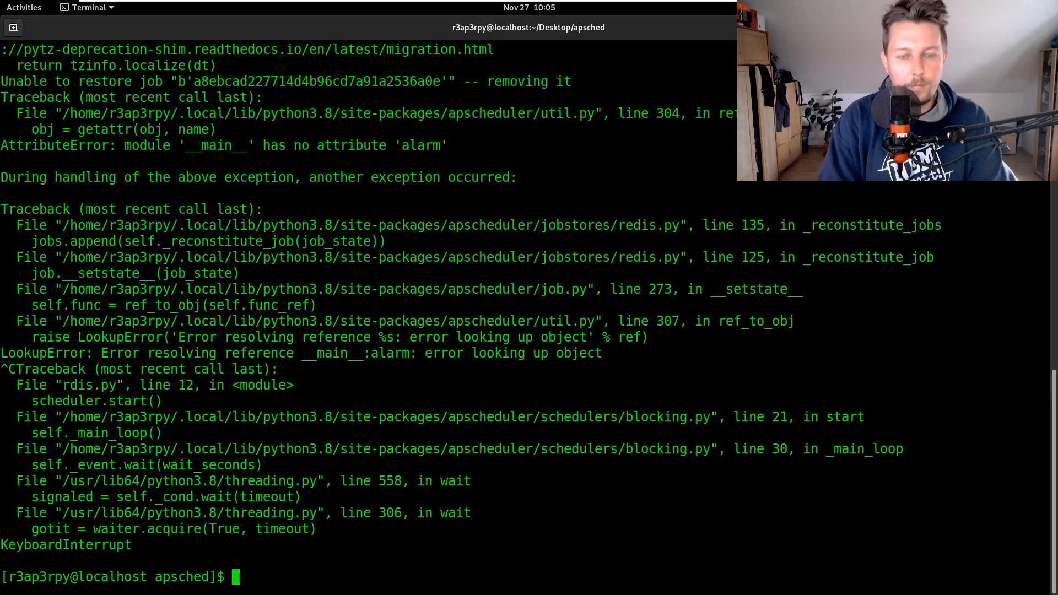
text(sudo systemctl restart redis)
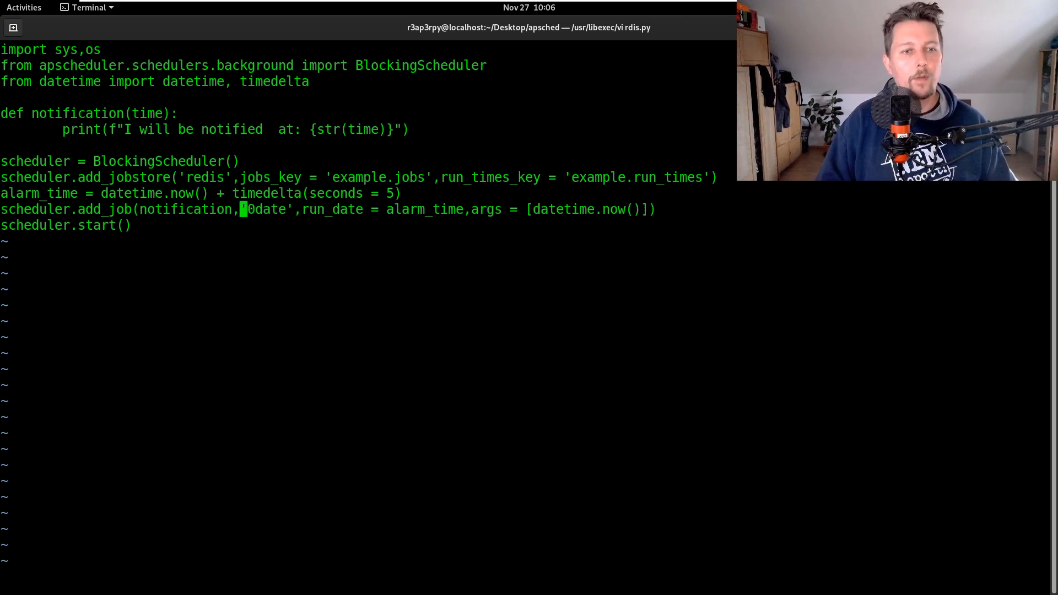
Quit vi on rdis.py and return to the shell prompt in the apsched folder.
key(i)
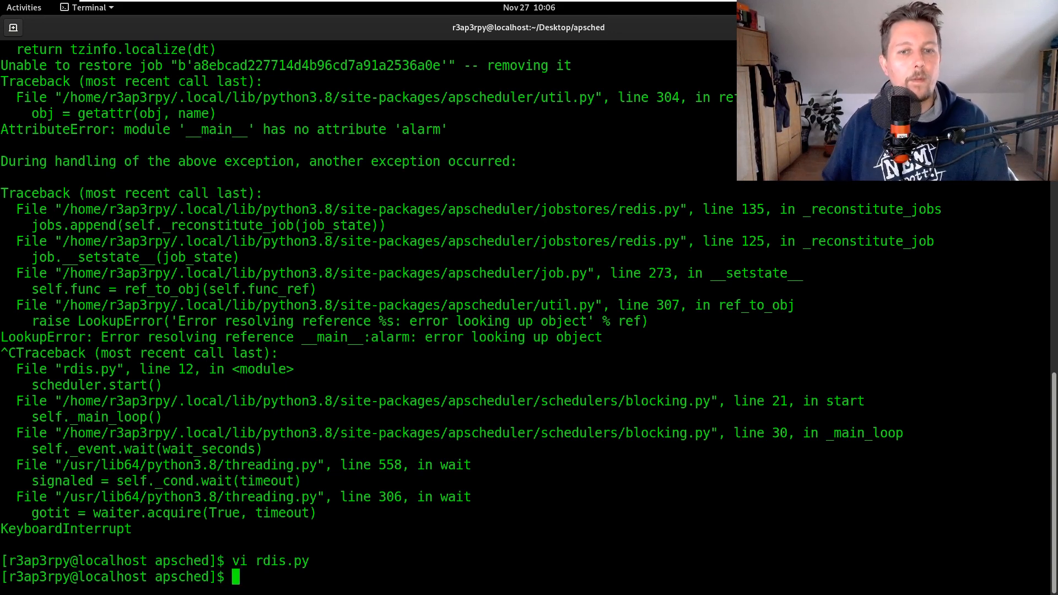
Run rdis.py until it prints "I will be notified at" with a timestamp, then start another run.
text(vi rdis.py)
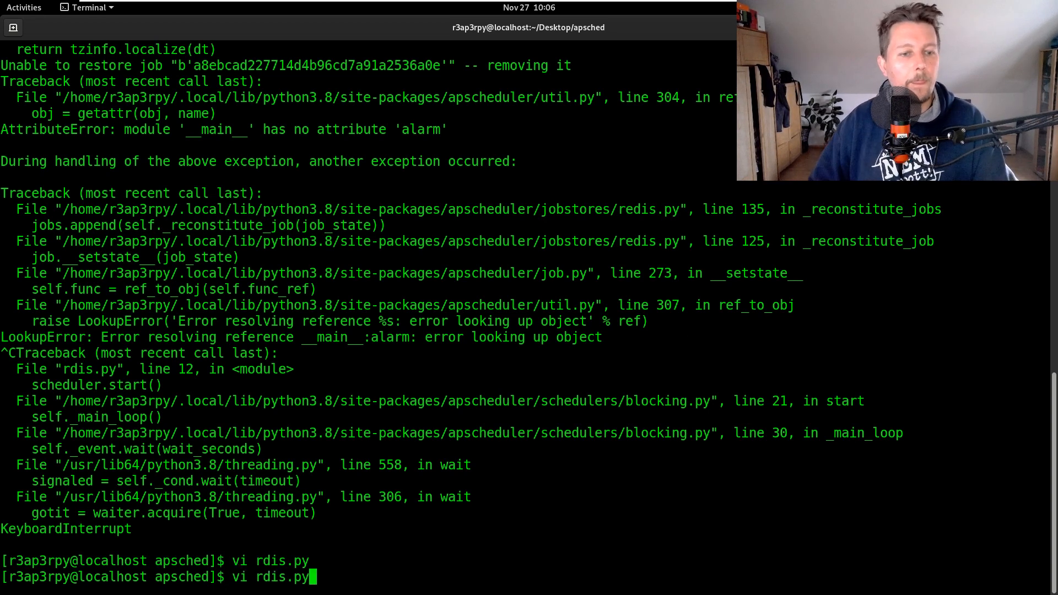
key(Return)
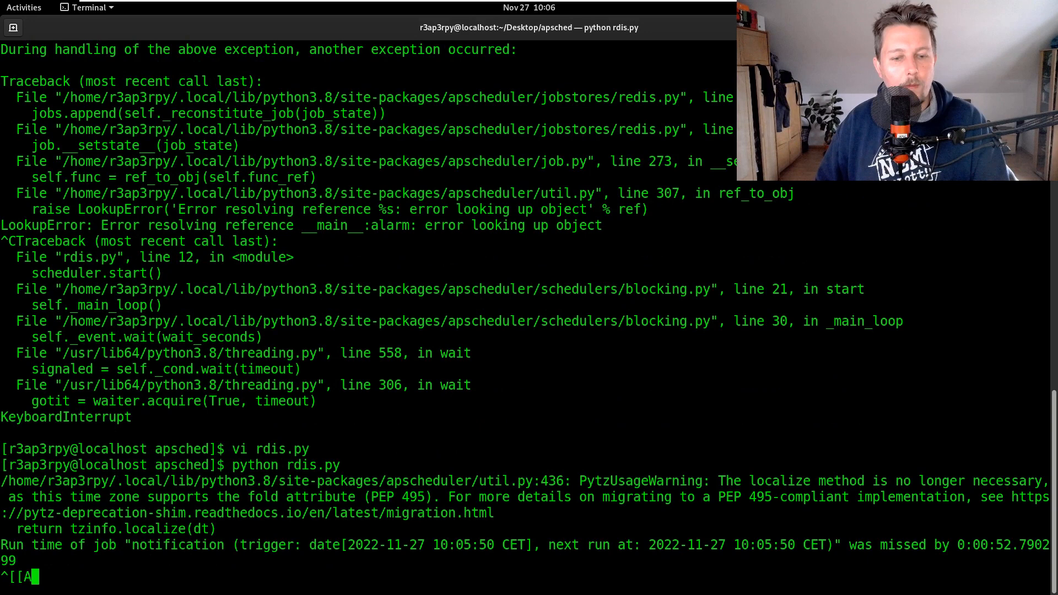
key(Return)
text(python rdis.py)
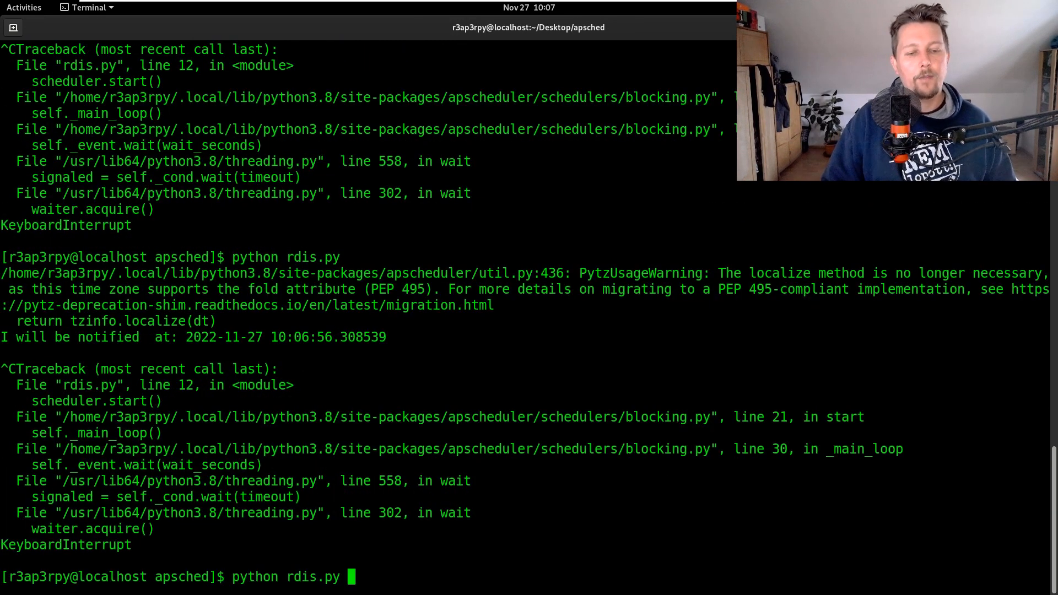
key(Return)
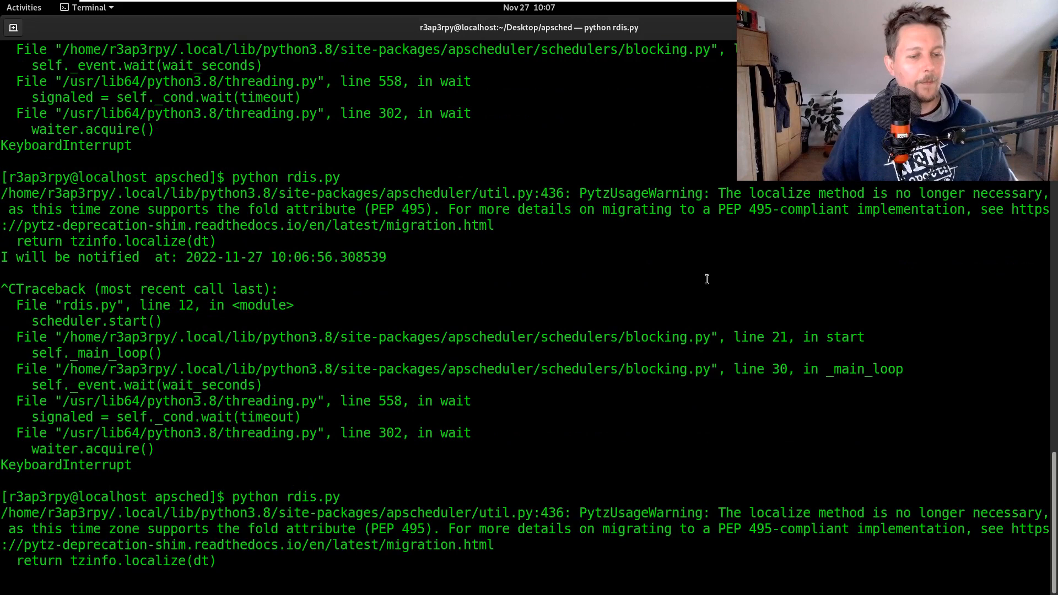